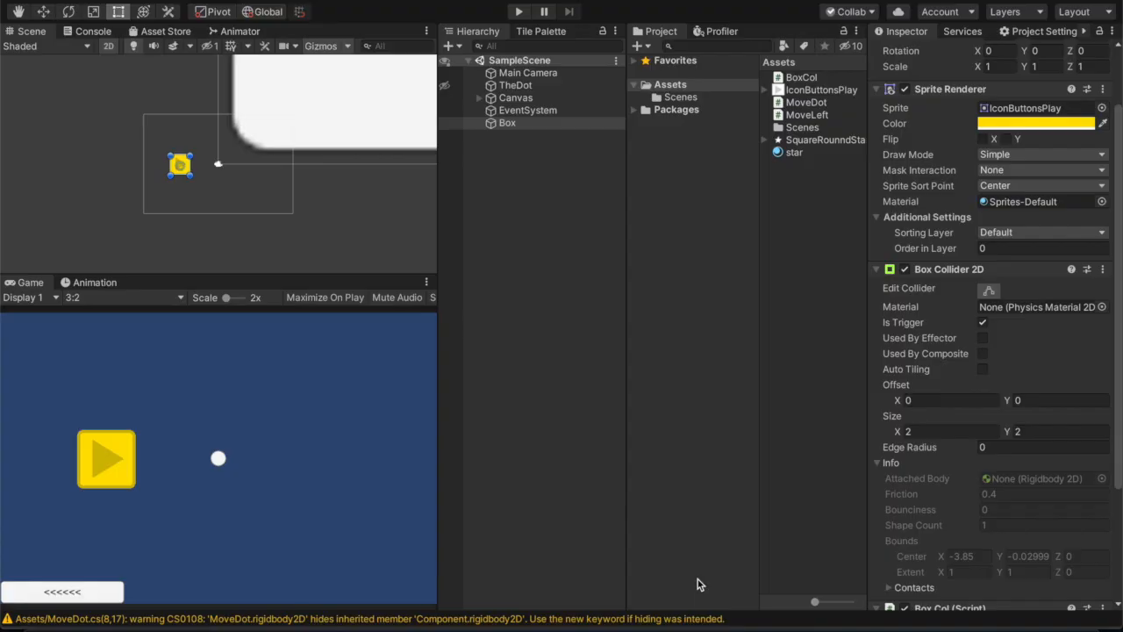
mouse_move(507, 124)
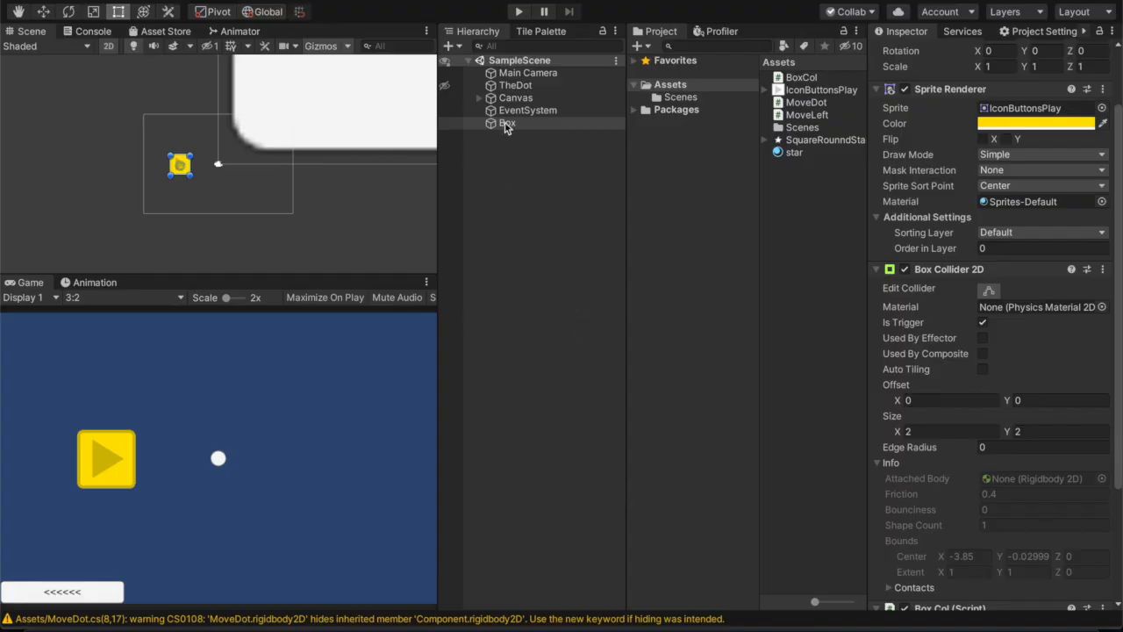
Add gameObject.AddComponent<ParticleSystem>(); to BoxCol's OnTriggerEnter2D handler
click(527, 73)
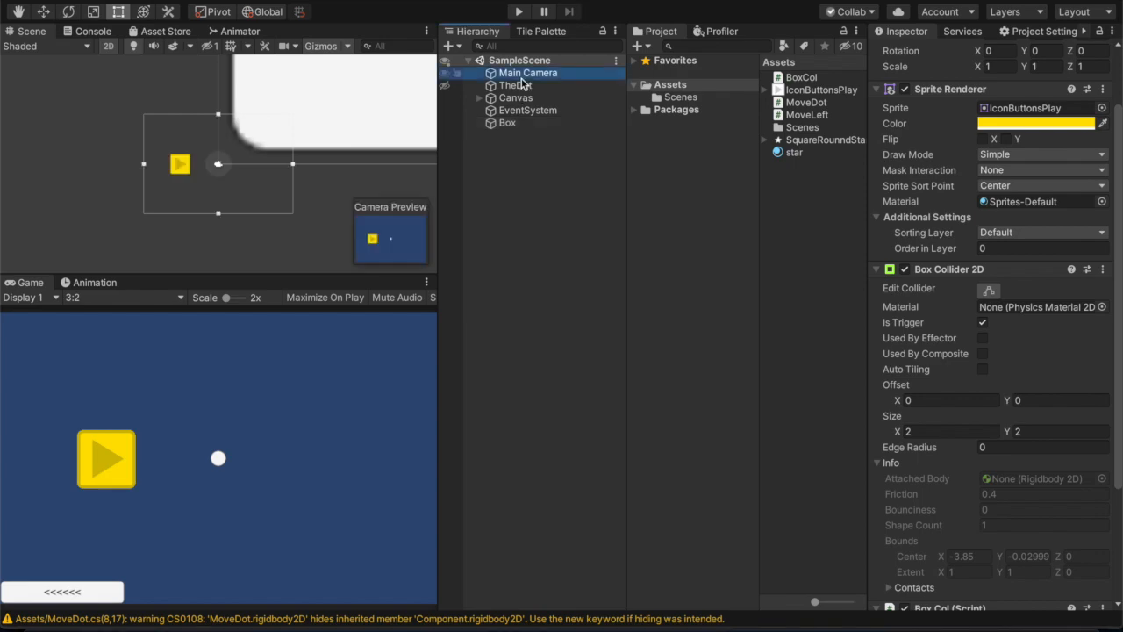
click(516, 85)
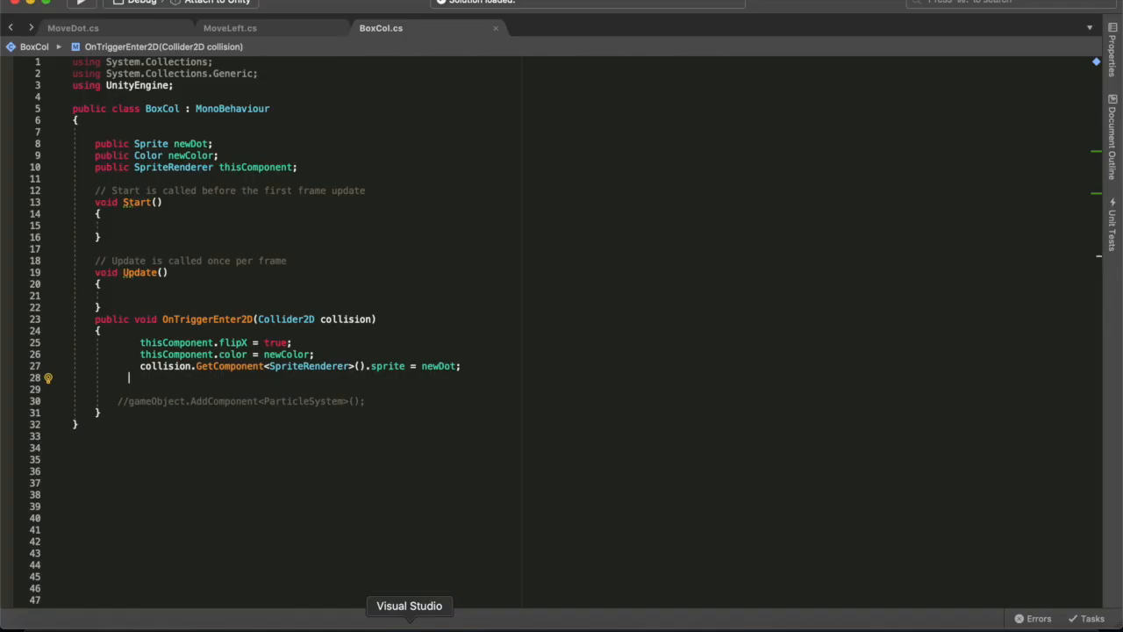
text(gameObject.)
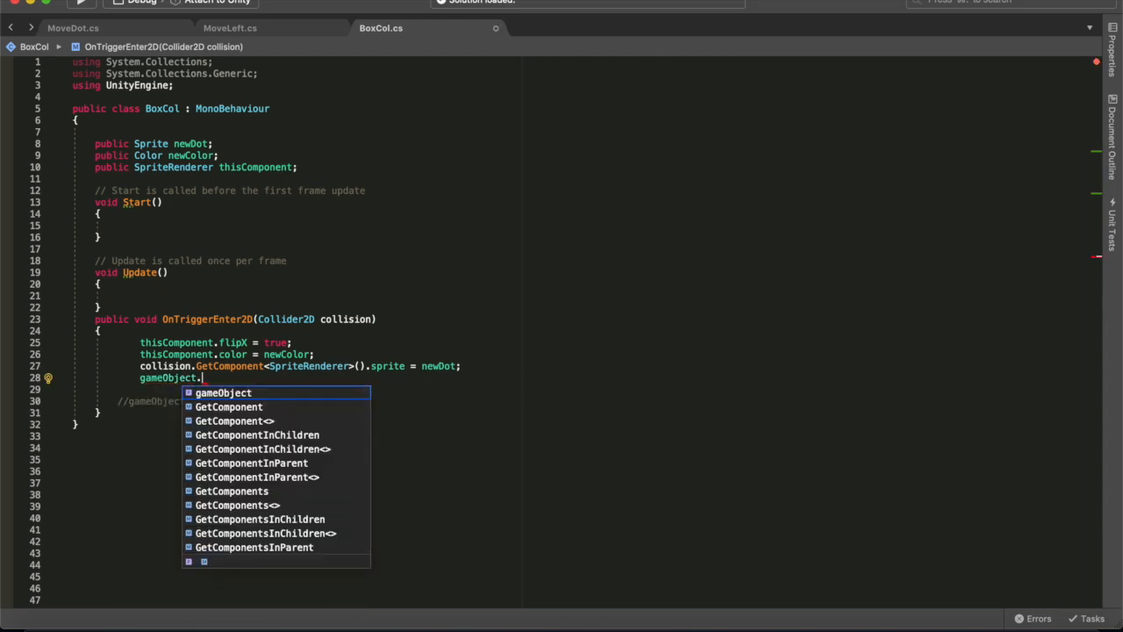
text(A)
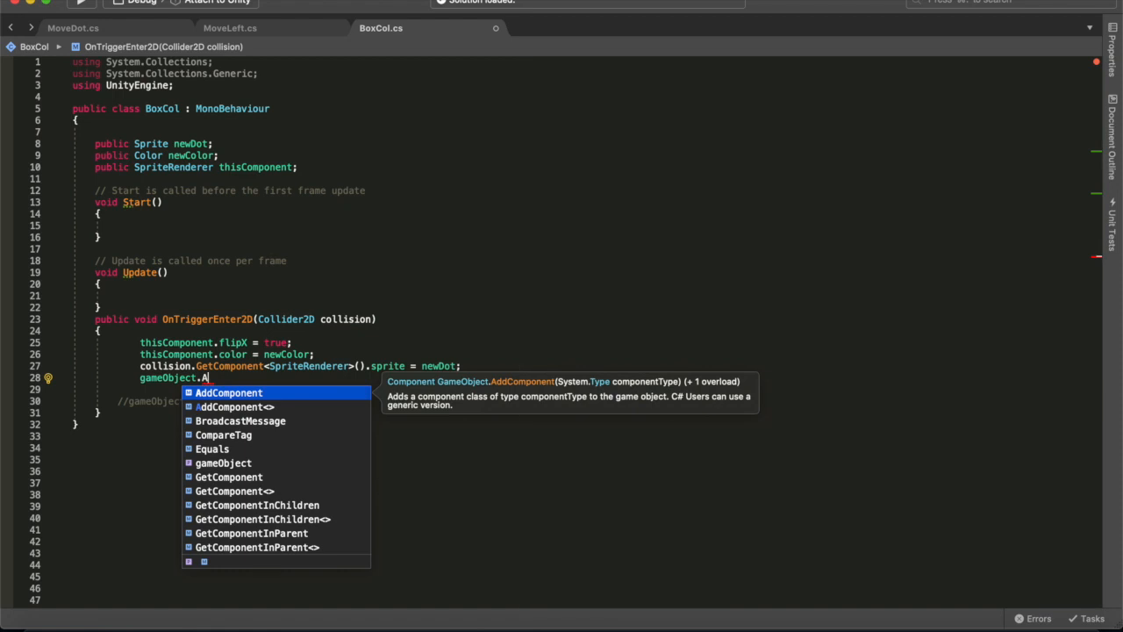
click(234, 406)
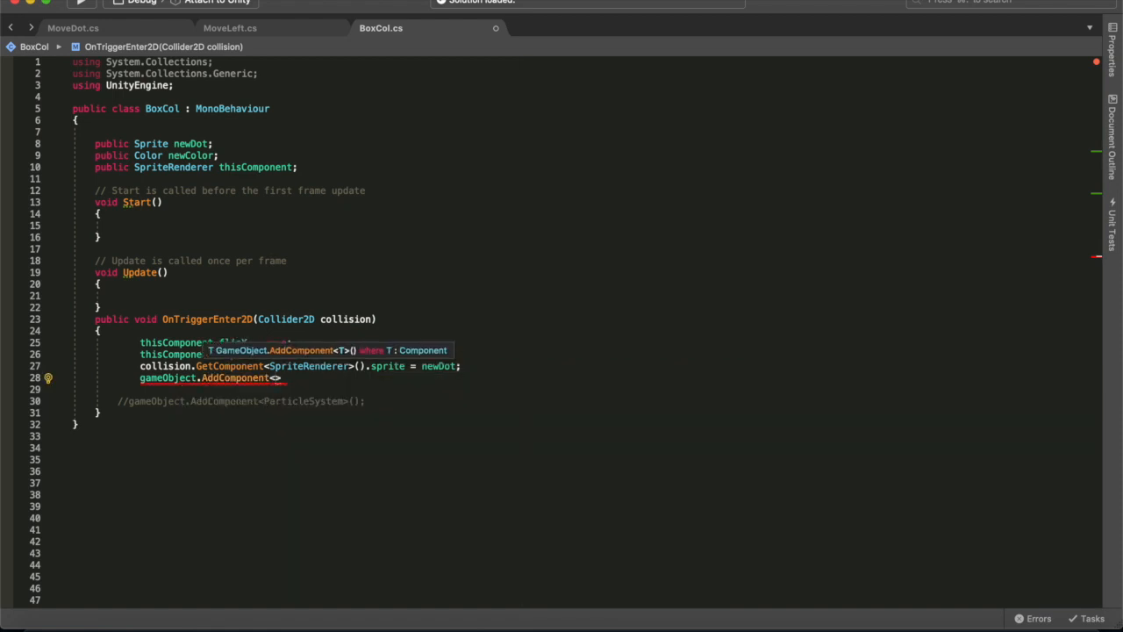
text(ParticleSystem)
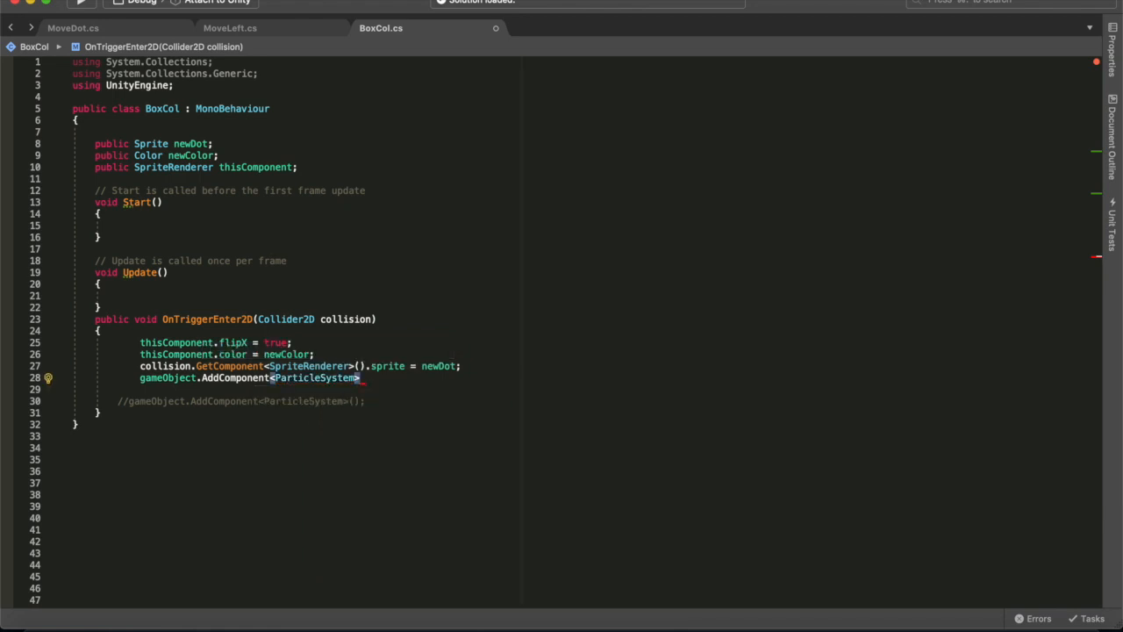
text(();)
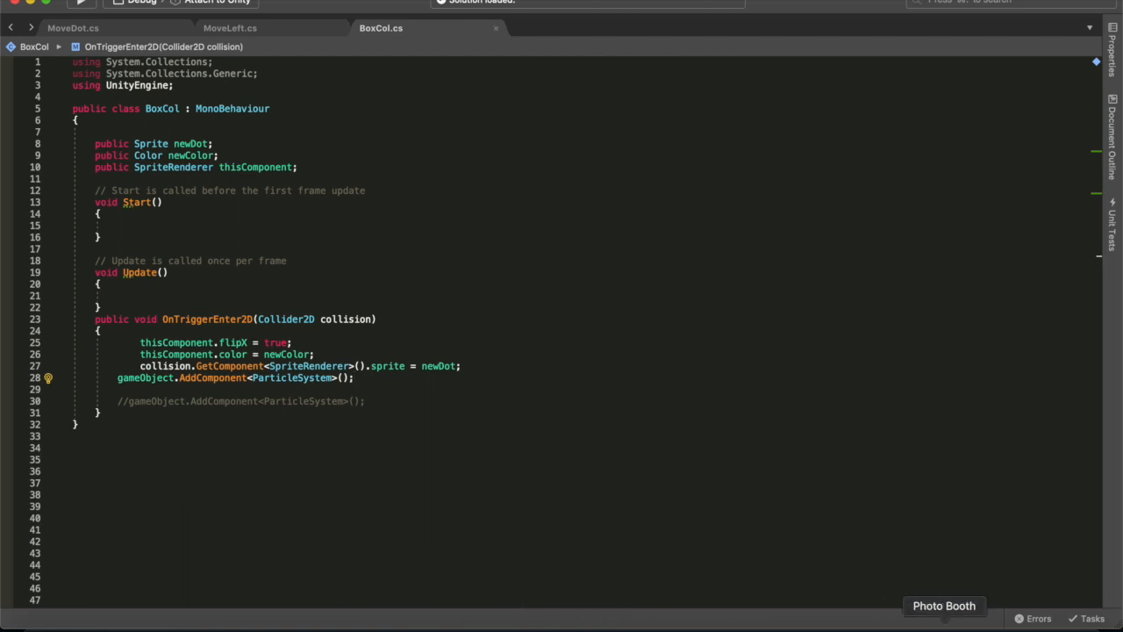
mouse_move(760, 479)
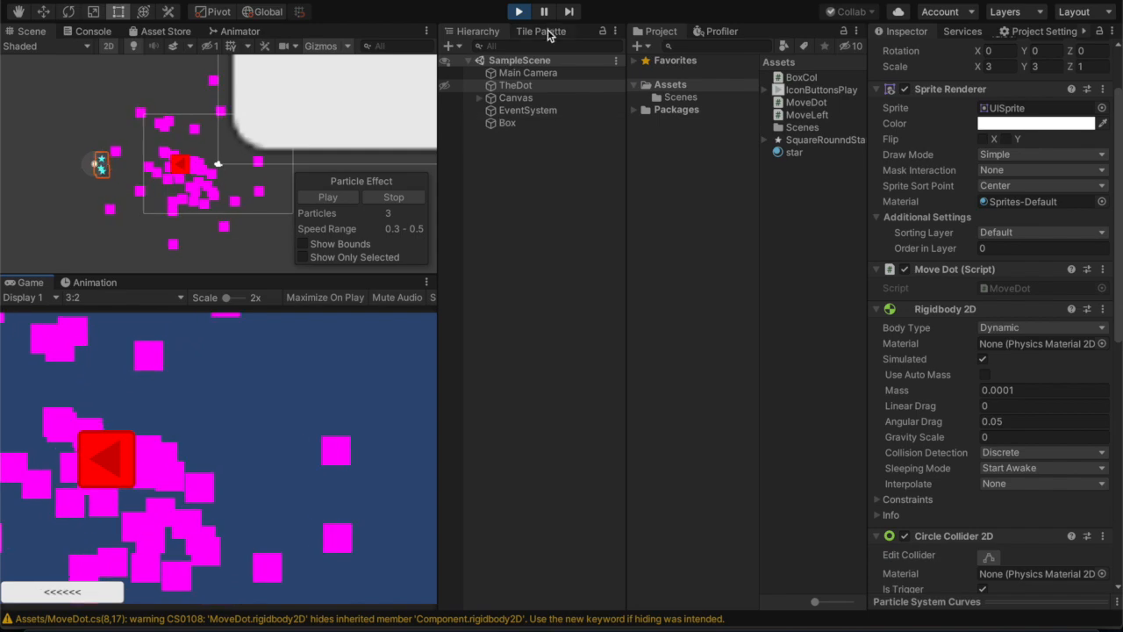
Inspect the Particle System added to Box at runtime
click(506, 123)
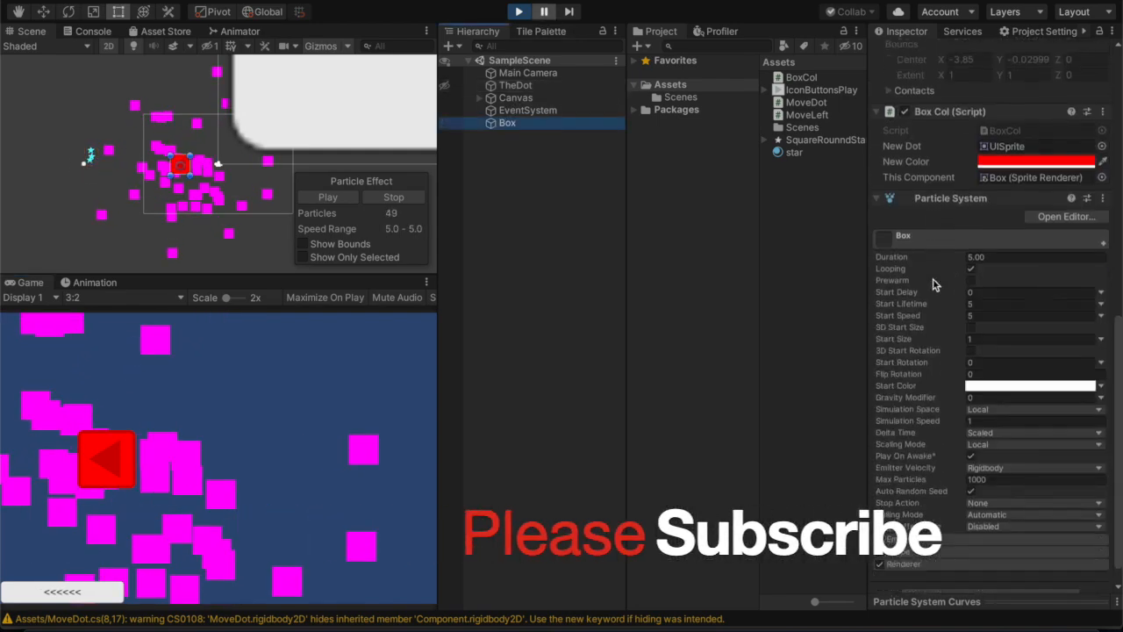
scroll(down, 3)
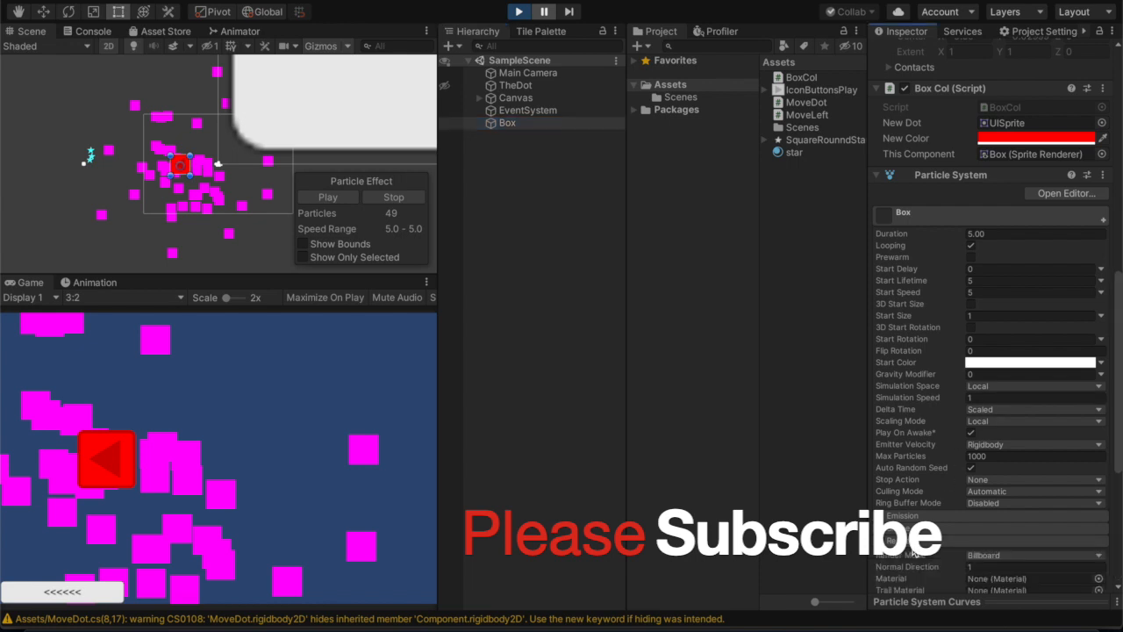
scroll(up, 3)
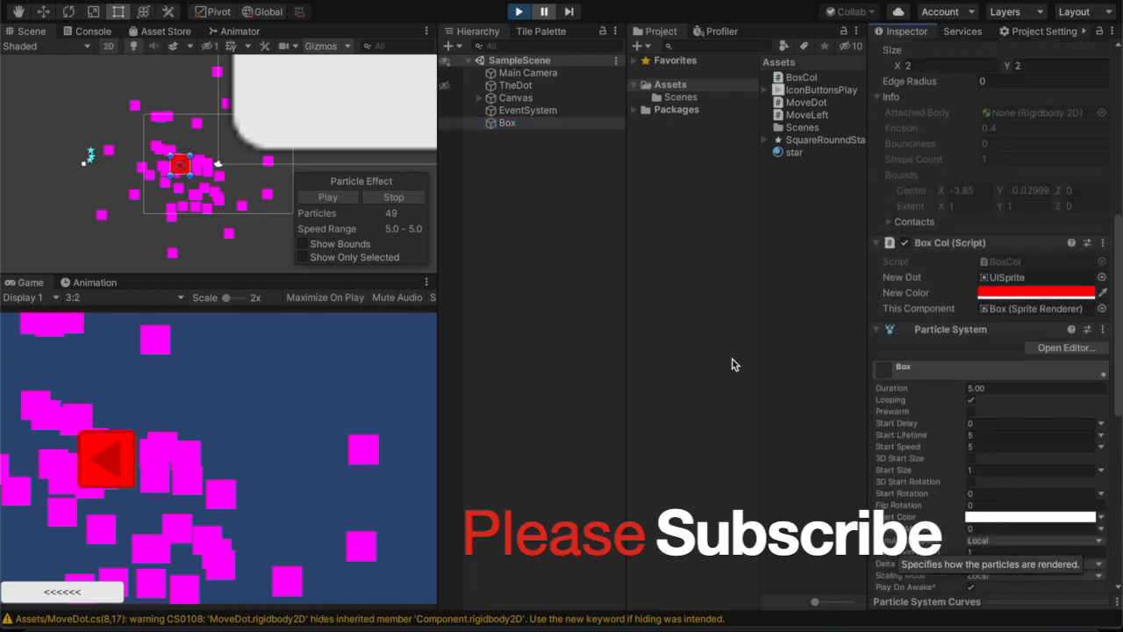
Select TheDot and review its Particle System settings for comparison
click(516, 85)
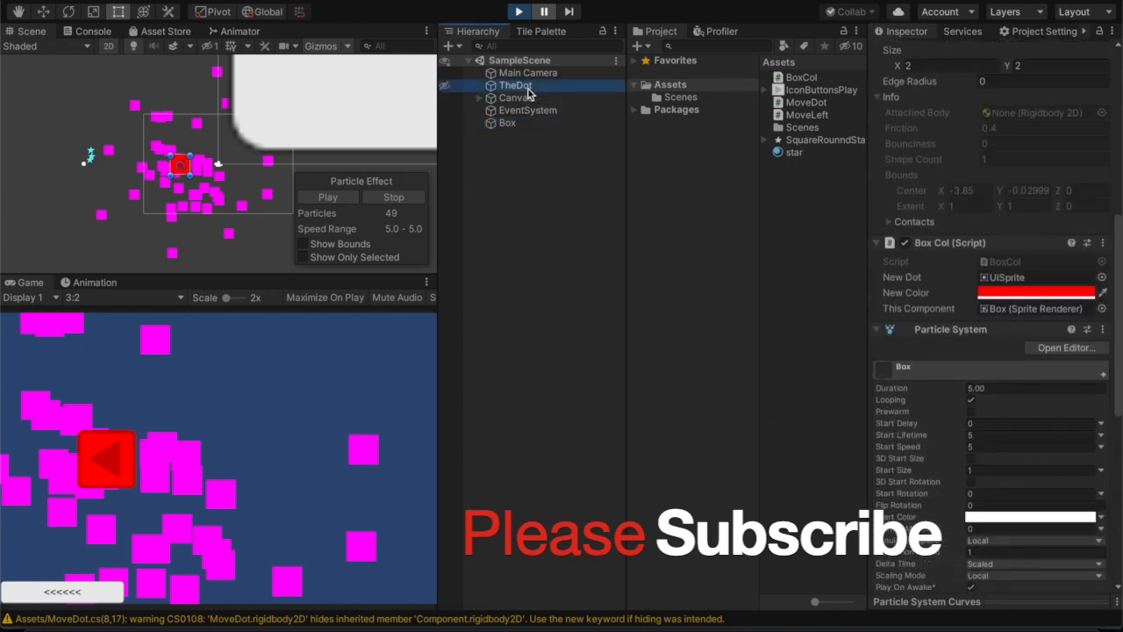
click(515, 85)
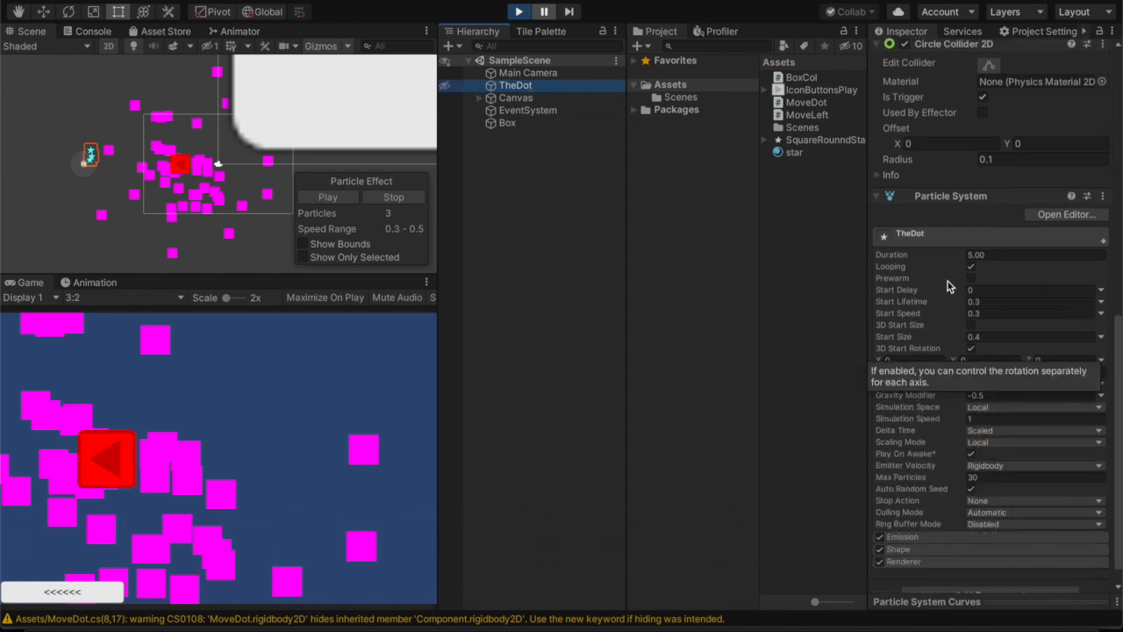
scroll(up, 3)
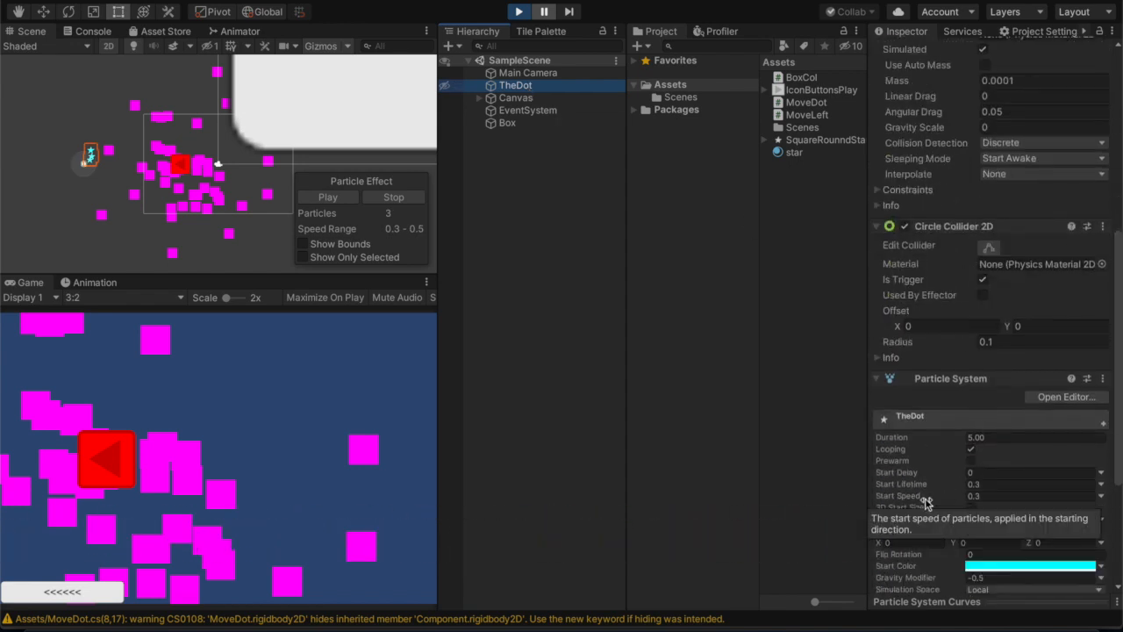
scroll(down, 3)
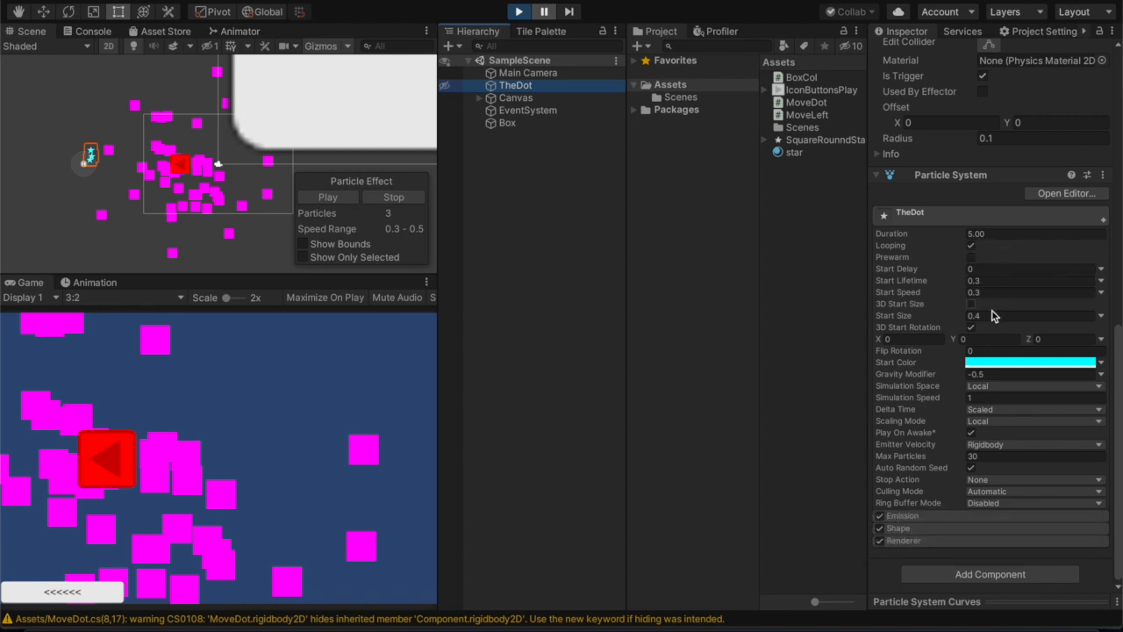
mouse_move(619, 513)
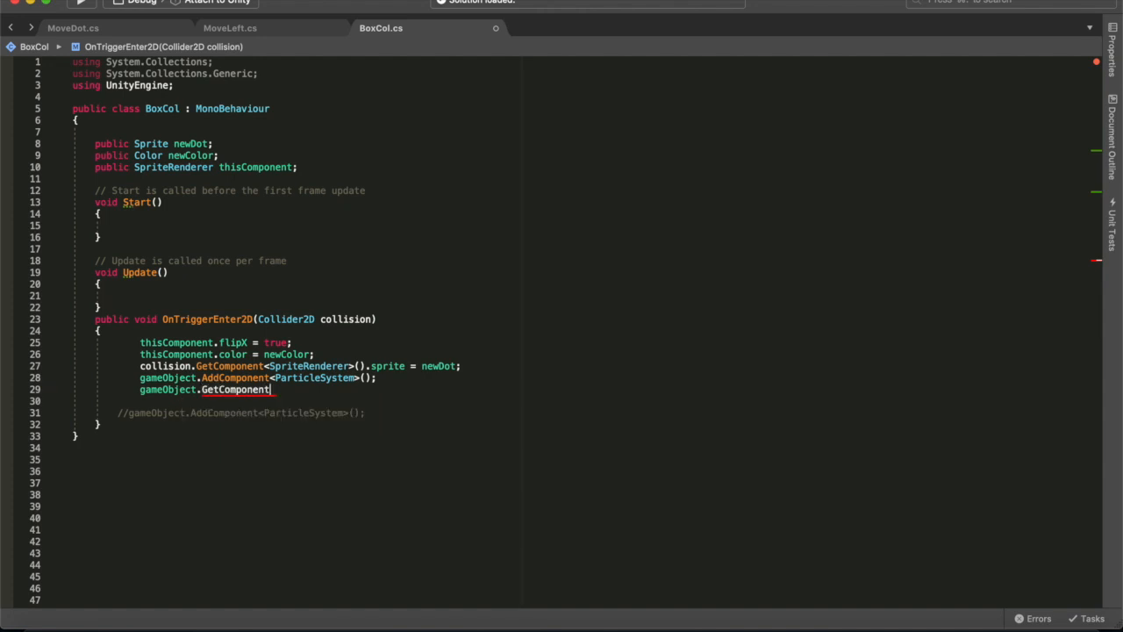
Begin a gameObject.GetComponent<ParticleSystem>() line and browse the ParticleSystem member list
text(<>)
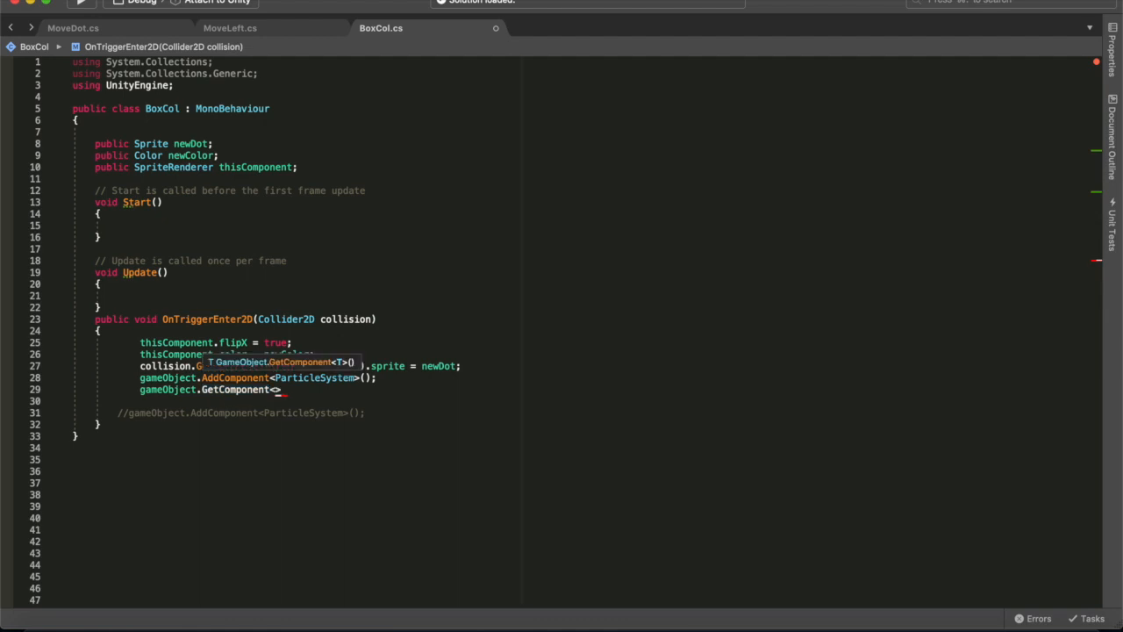
text(P)
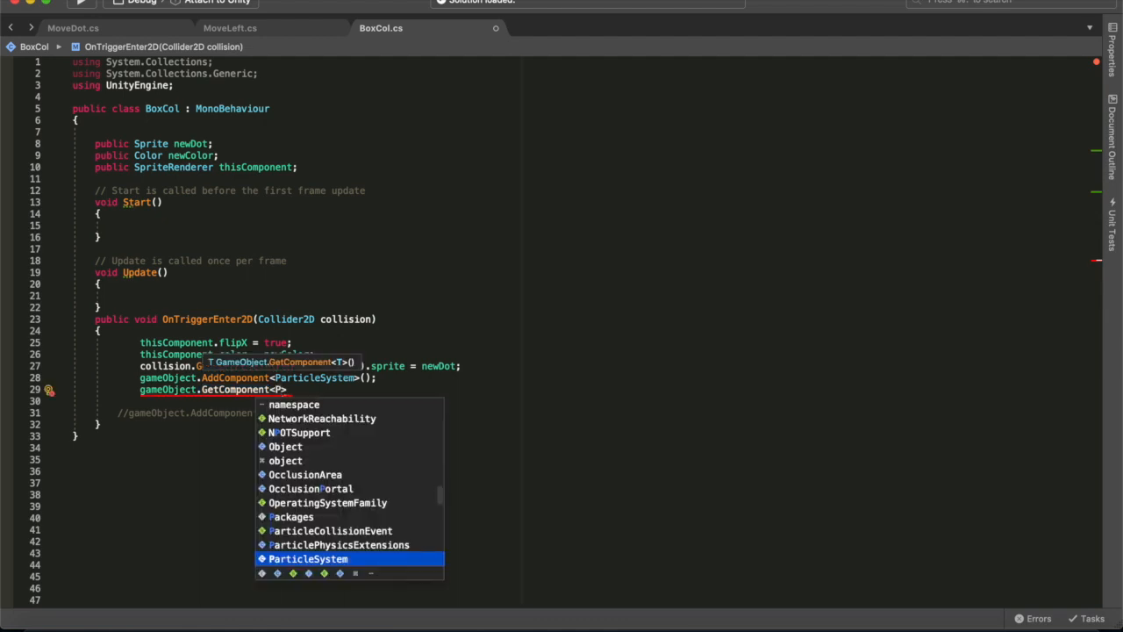
click(308, 559)
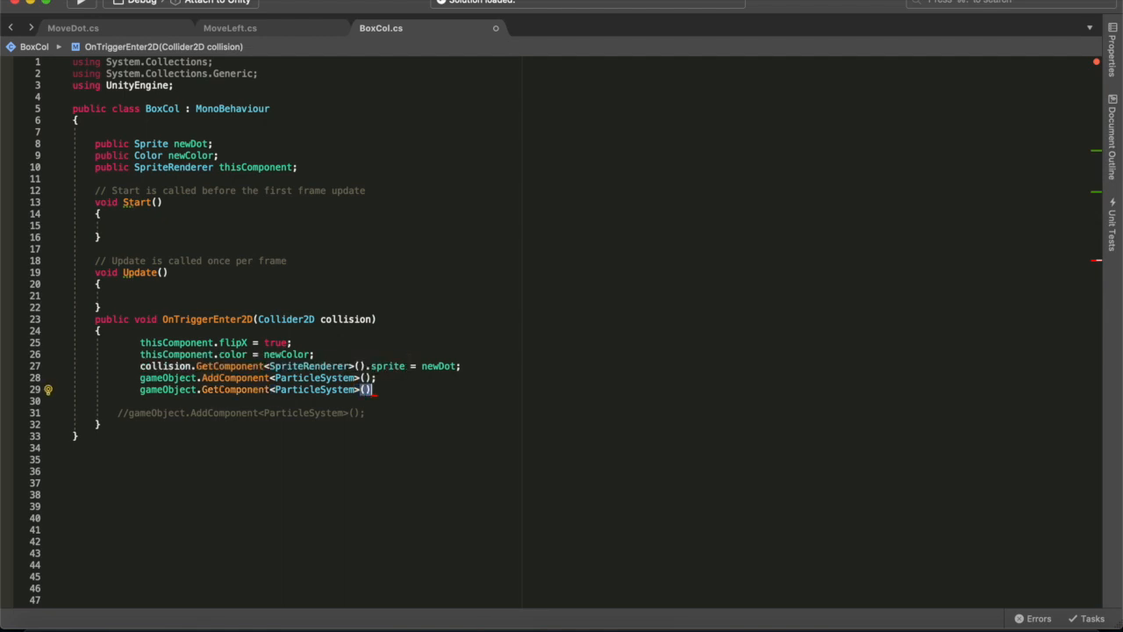
text(.)
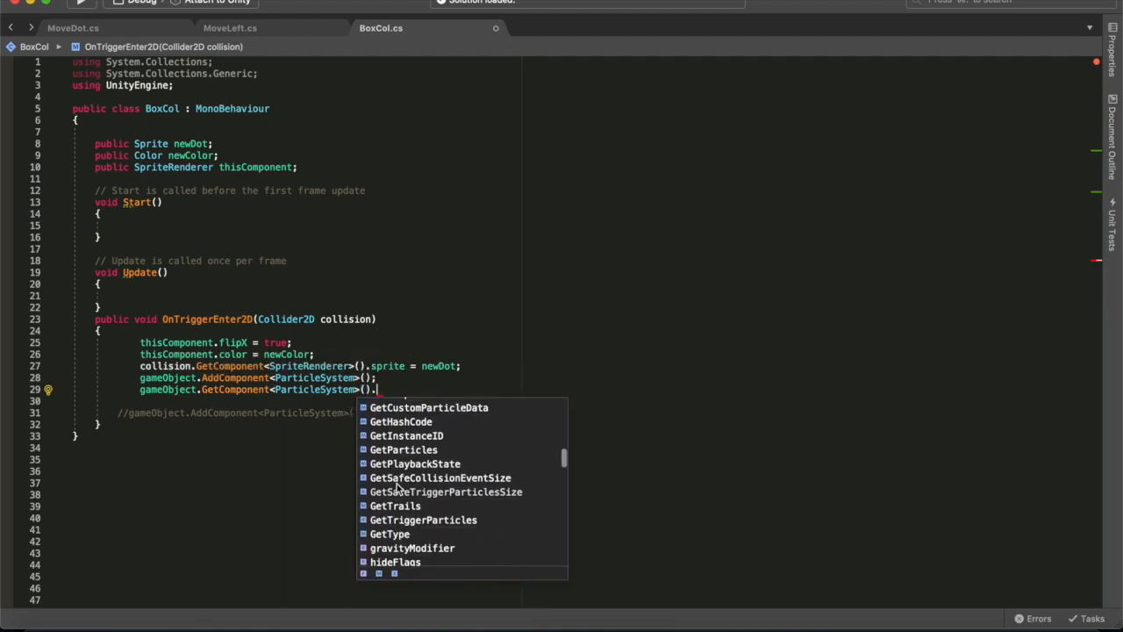
scroll(down, 3)
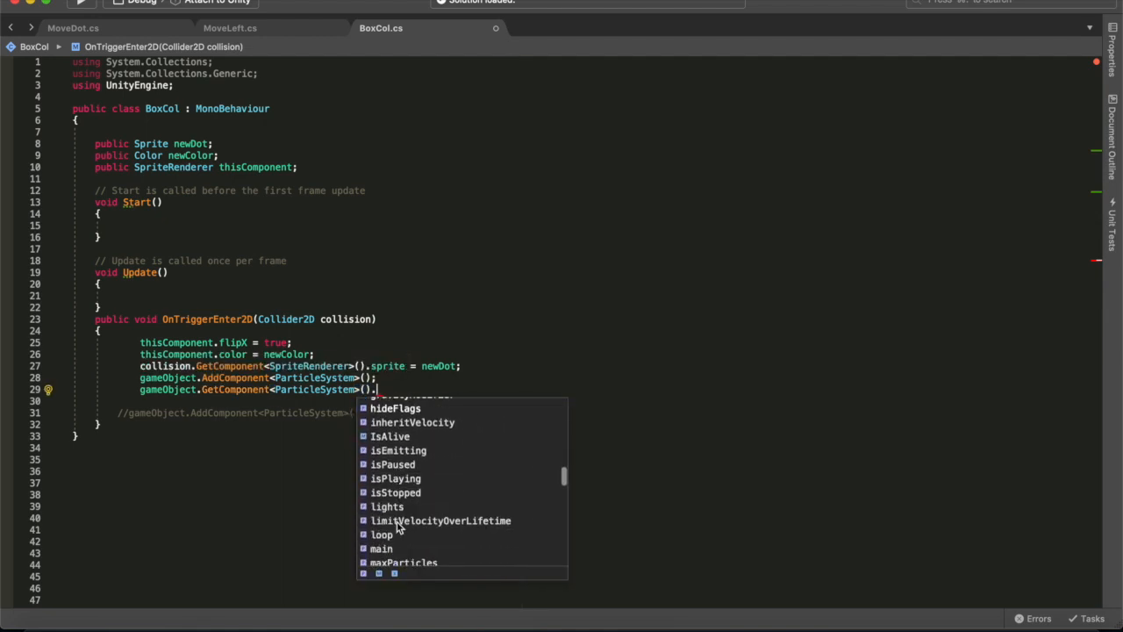
scroll(down, 3)
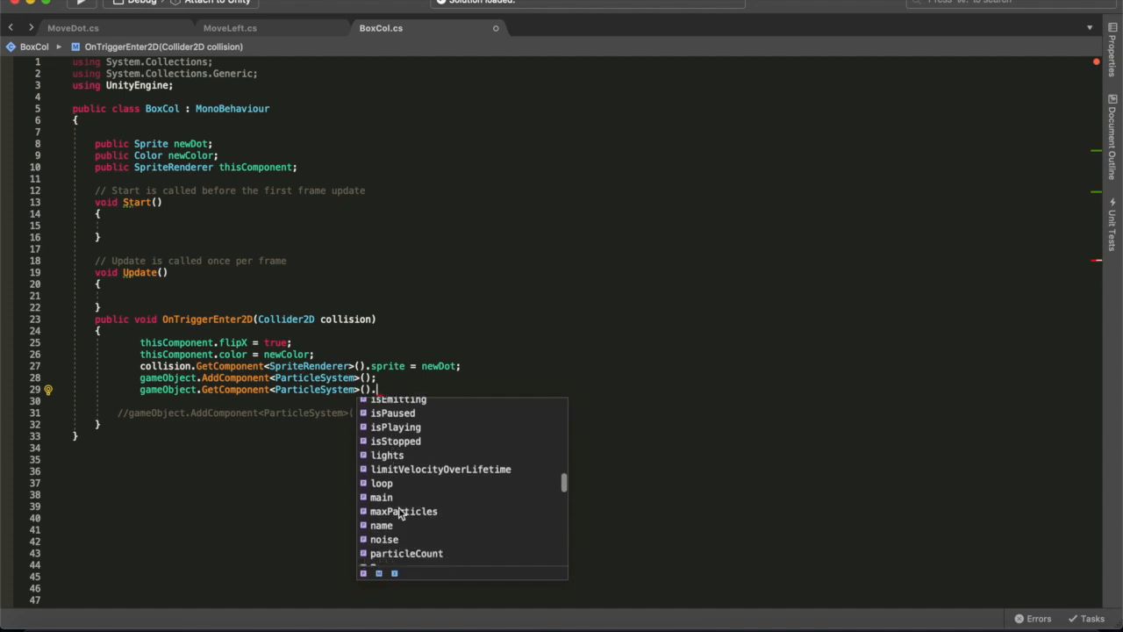
scroll(down, 3)
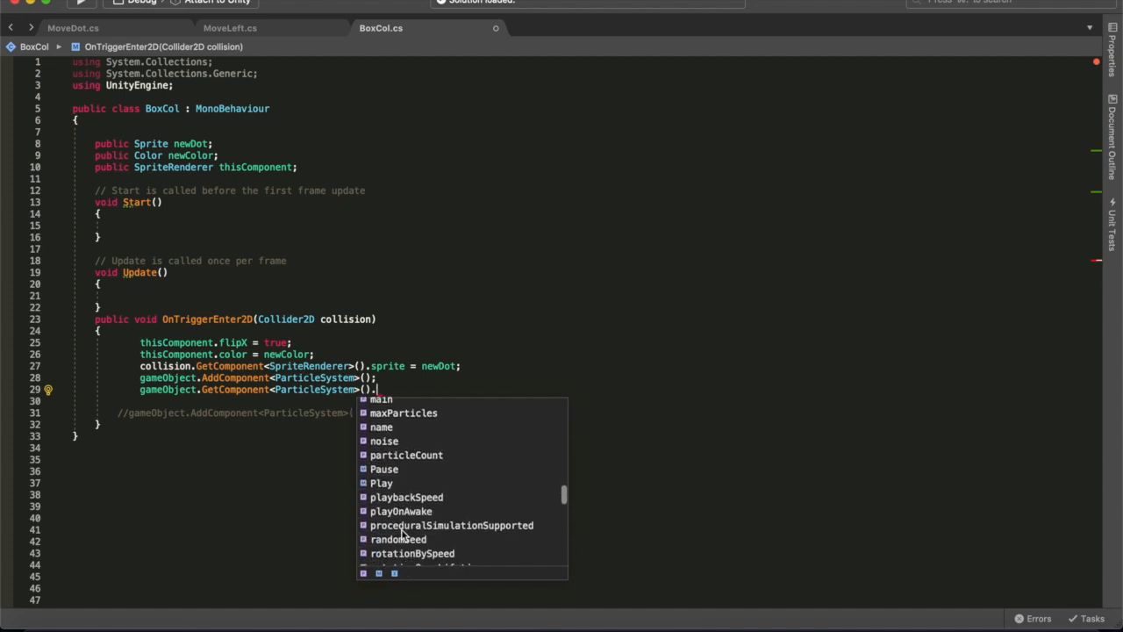
scroll(down, 3)
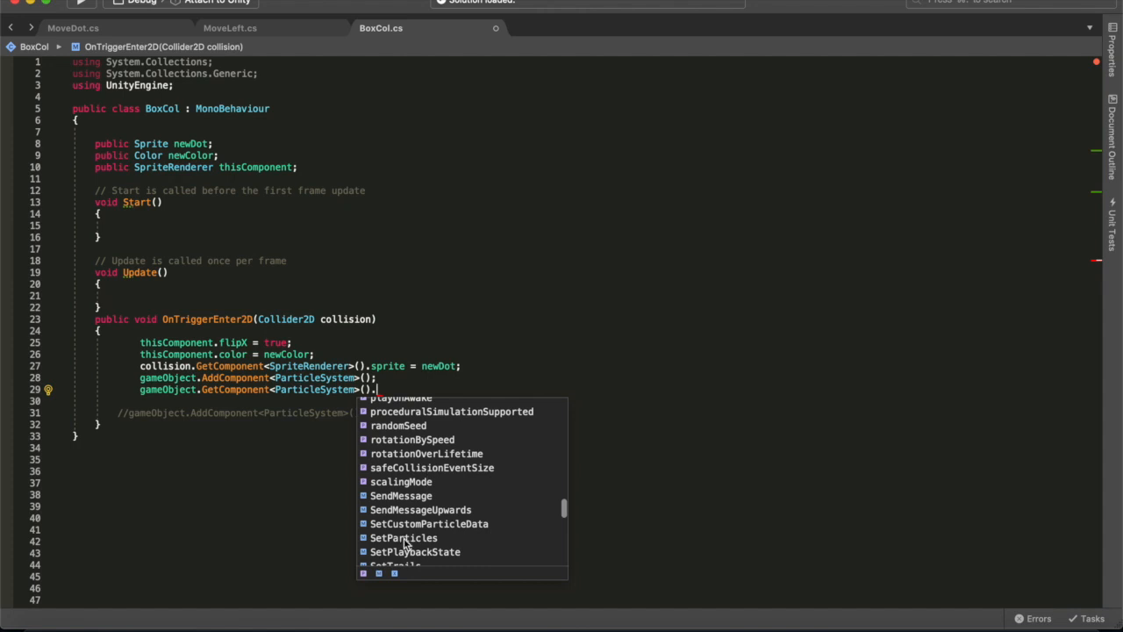
scroll(down, 3)
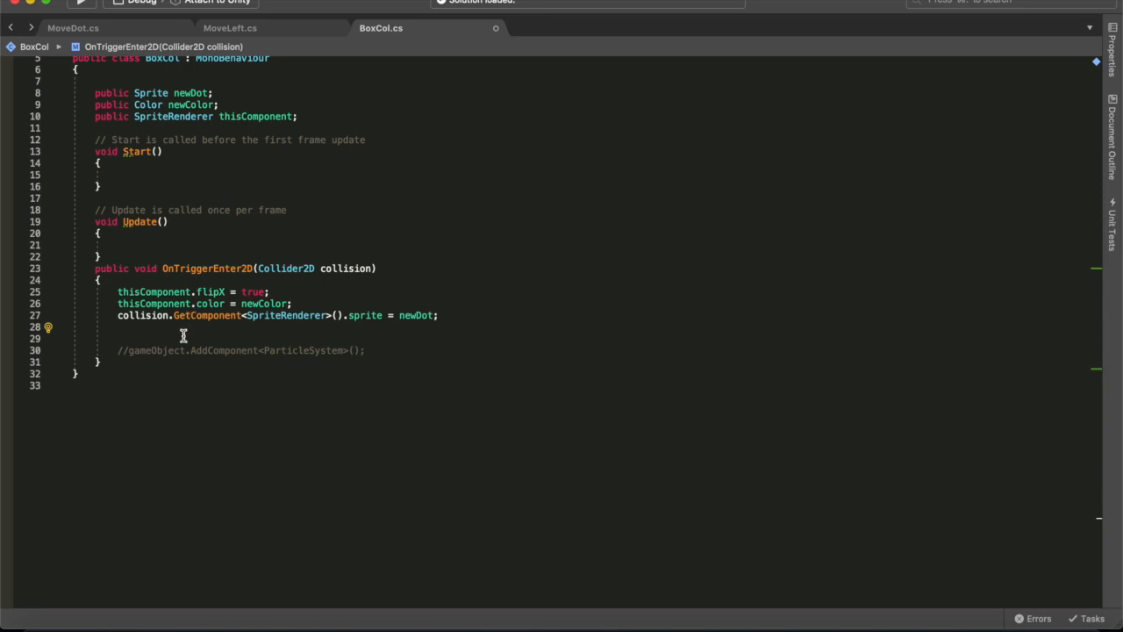
mouse_move(173, 333)
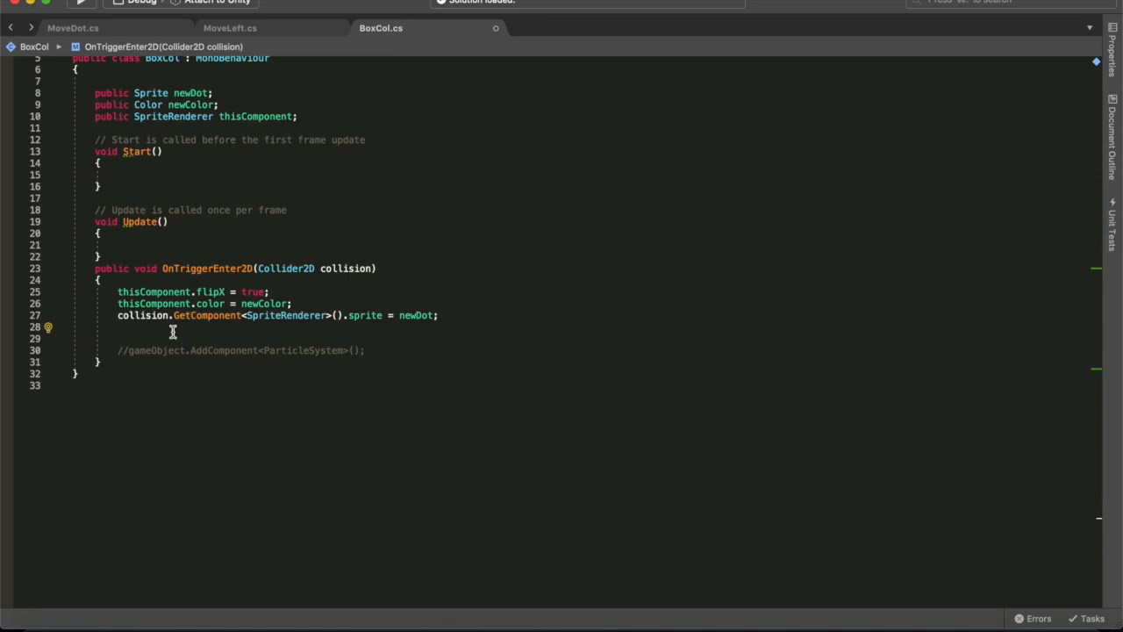
Clone the entering object with GameObject GO = Instantiate(collision.gameObject);
text(GameObject)
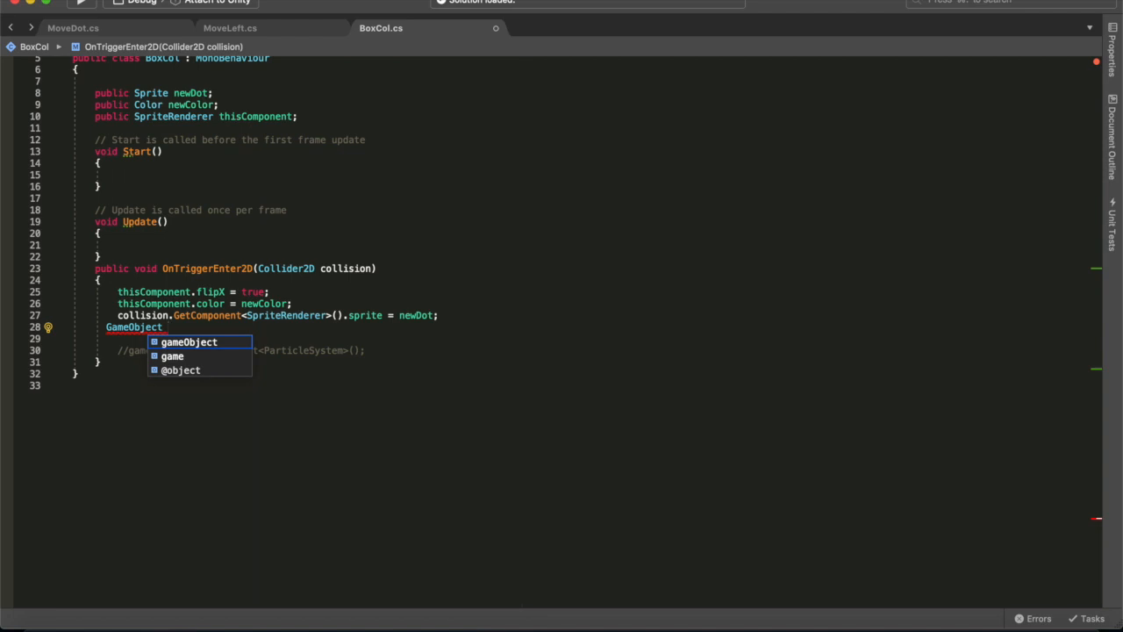
text(Go)
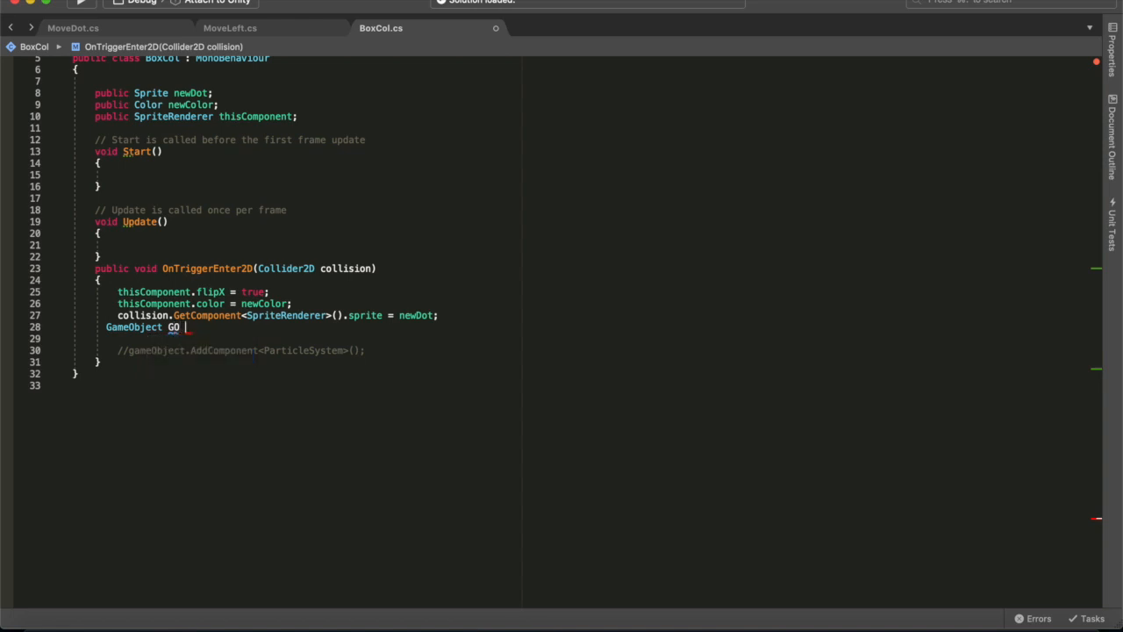
text(=)
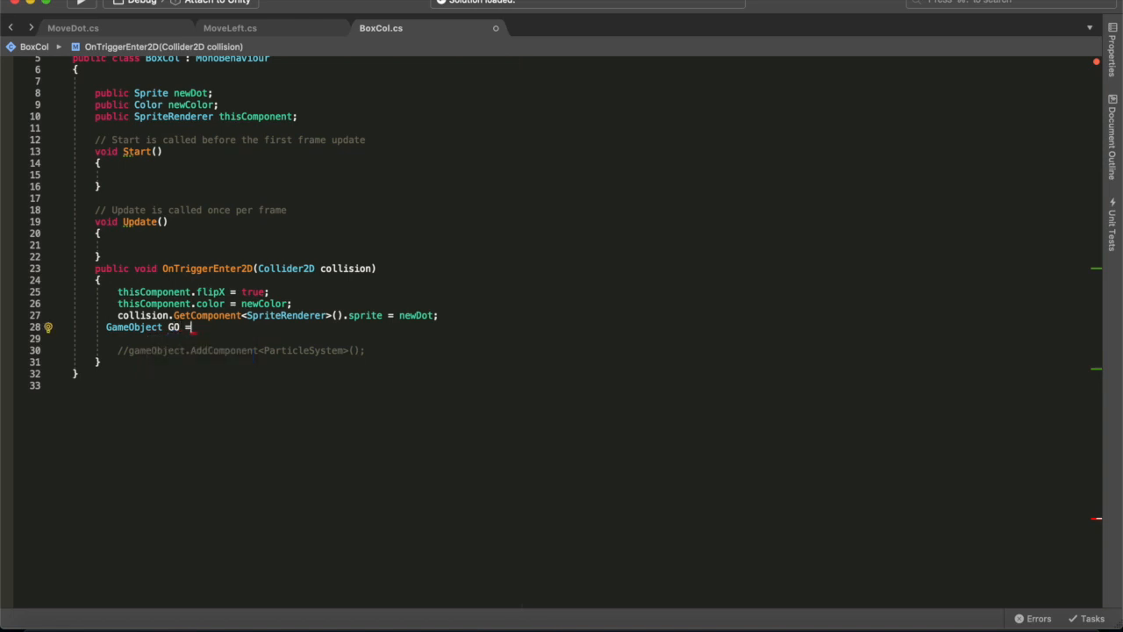
text(Instantiate()
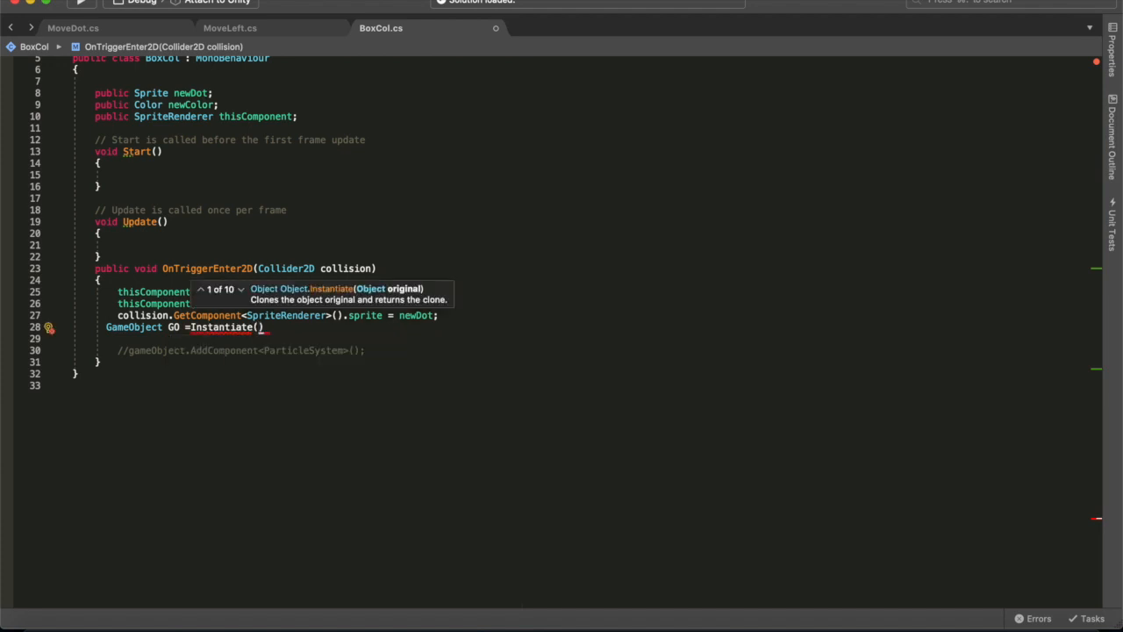
text(collision.gameObject)
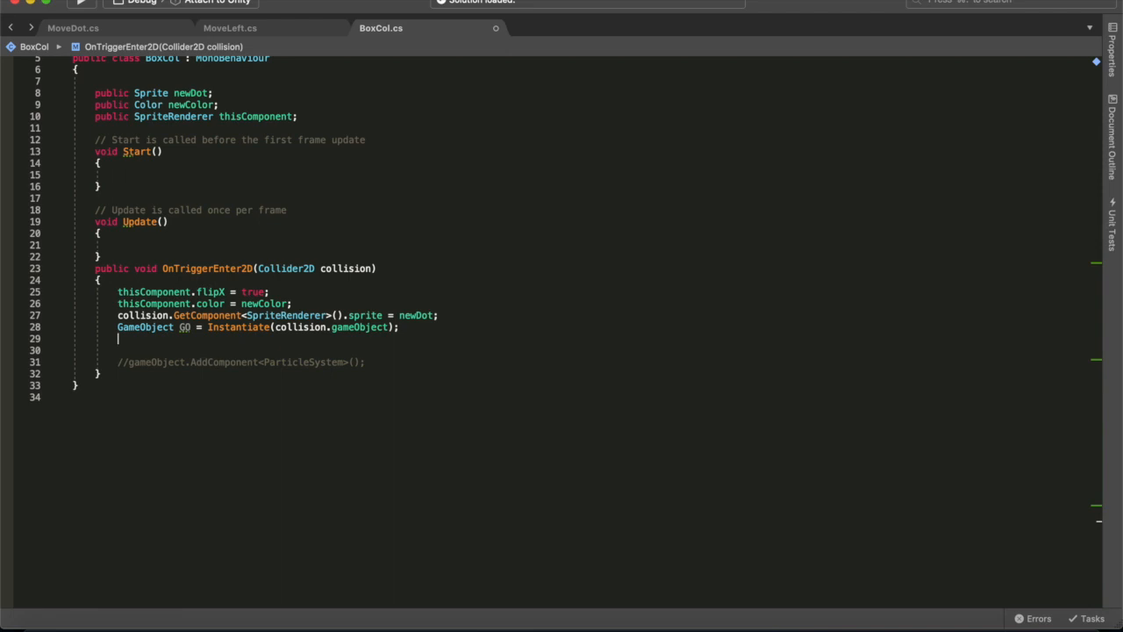
Parent the clone to the box with GO.transform.SetParent(transform);
text(Go)
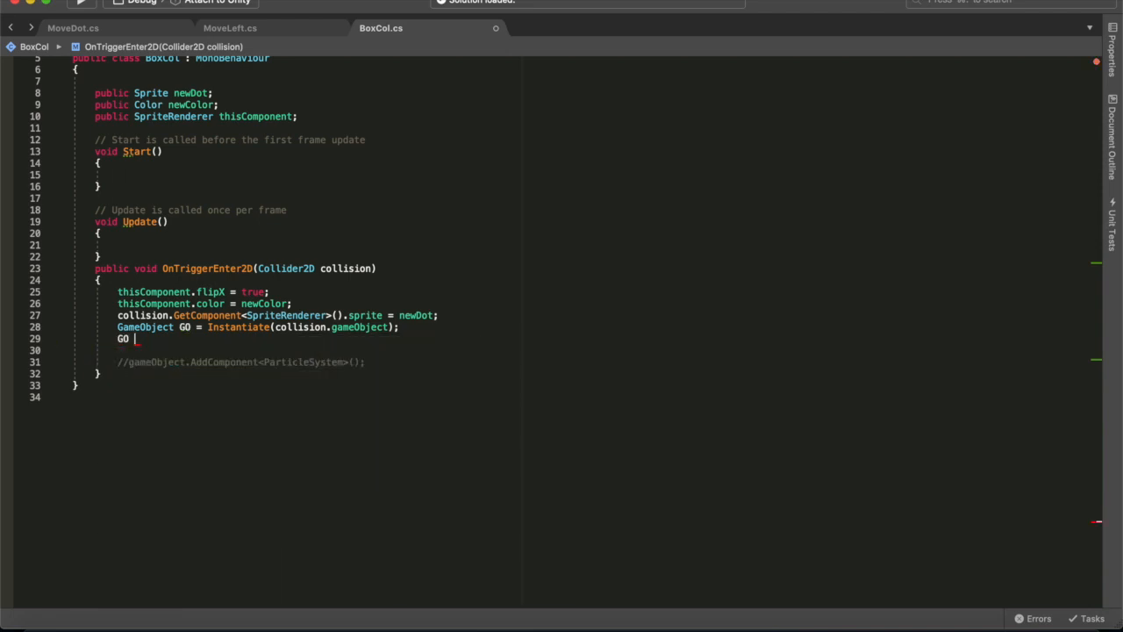
text(S)
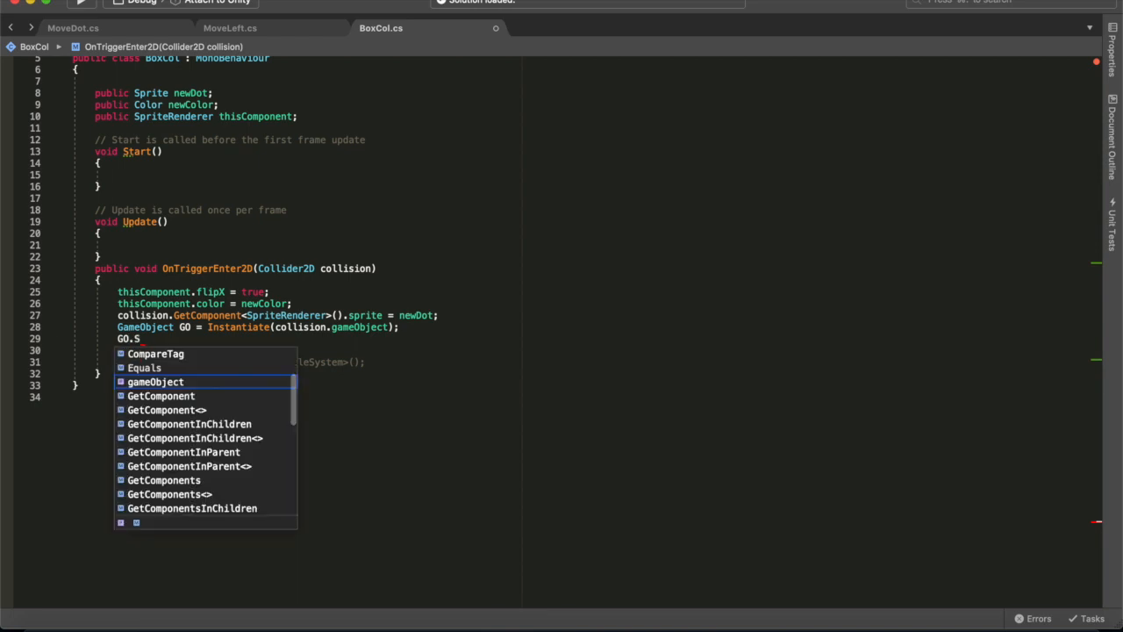
key(Backspace)
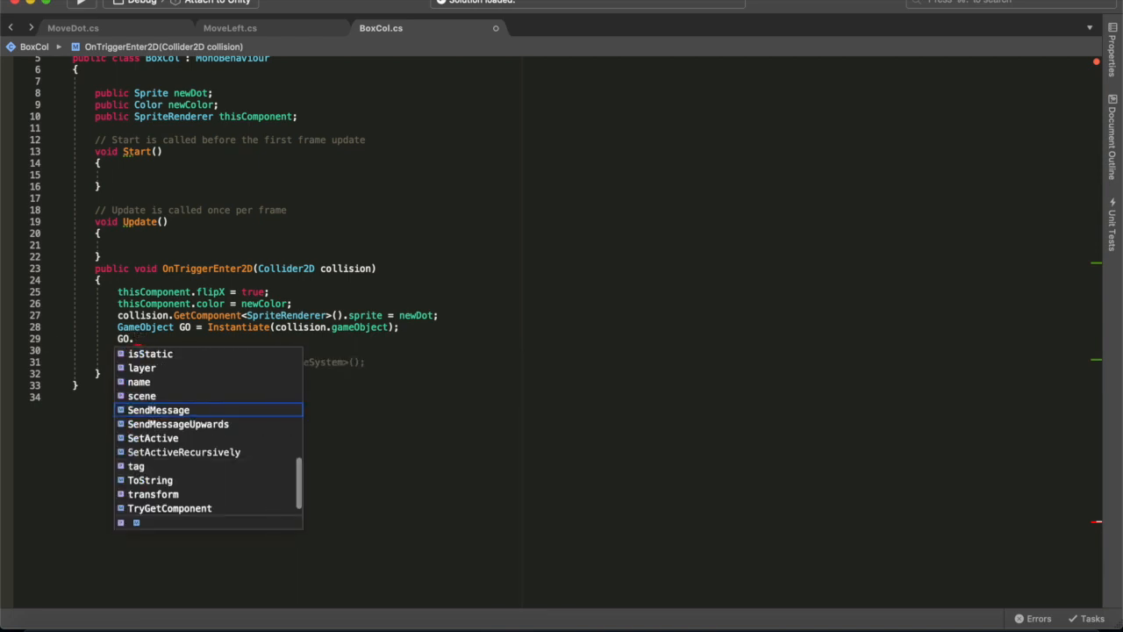
text(ga)
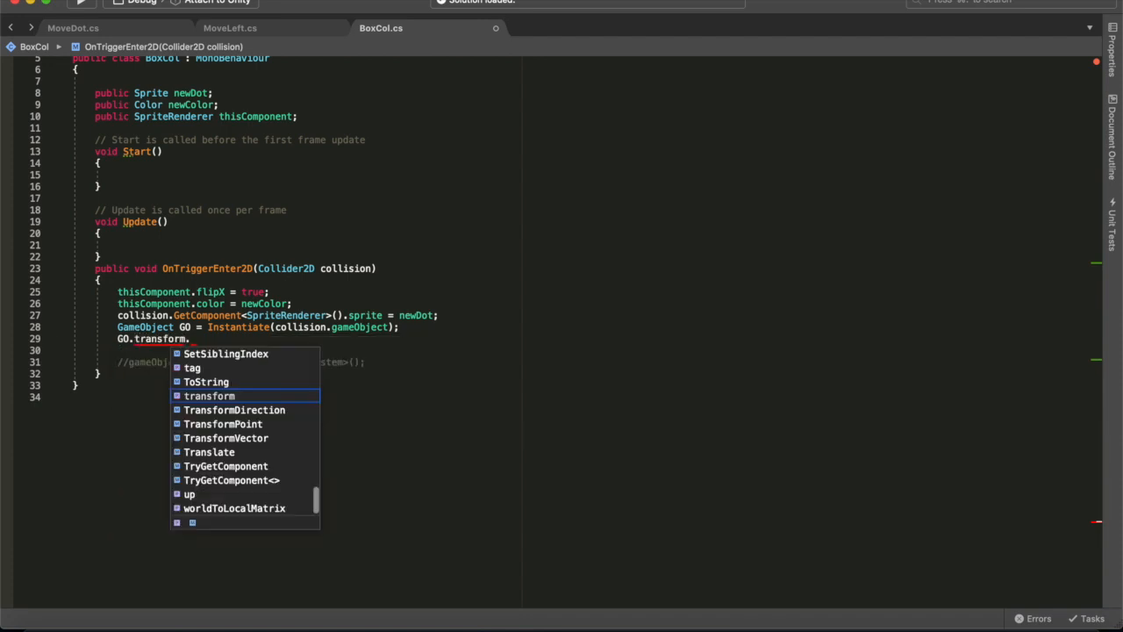
text(SetParent)
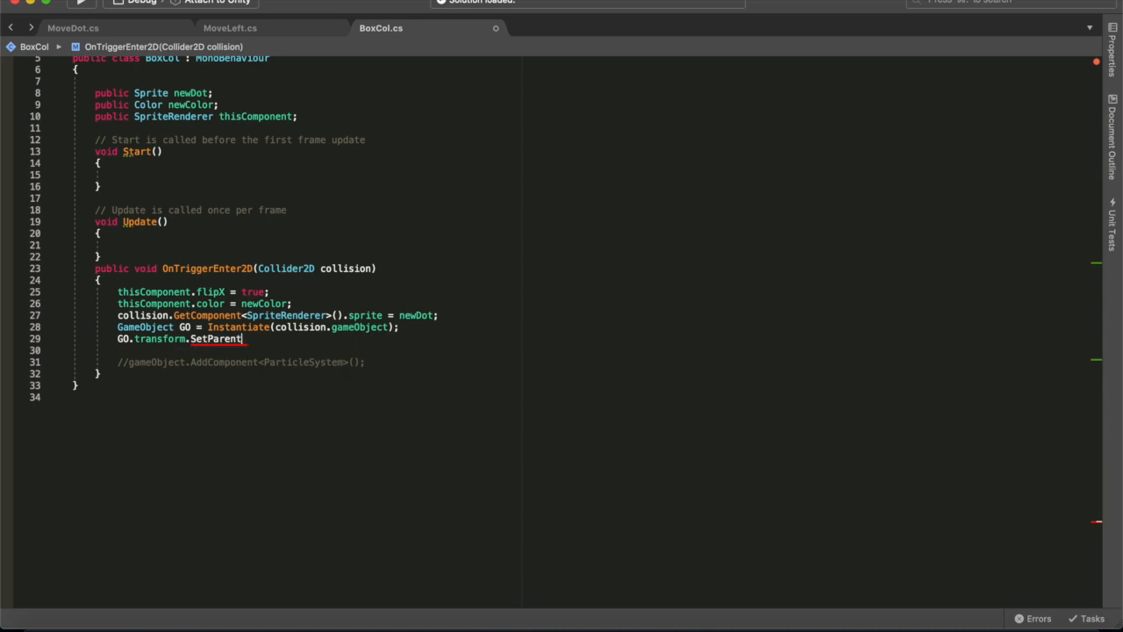
text(()
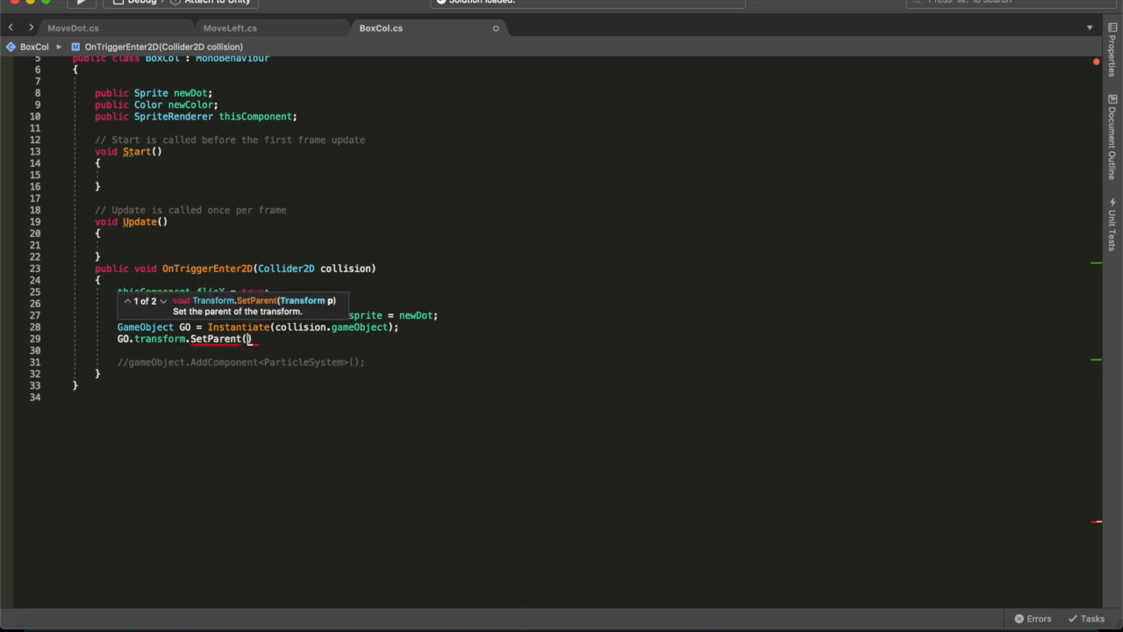
text(transform)
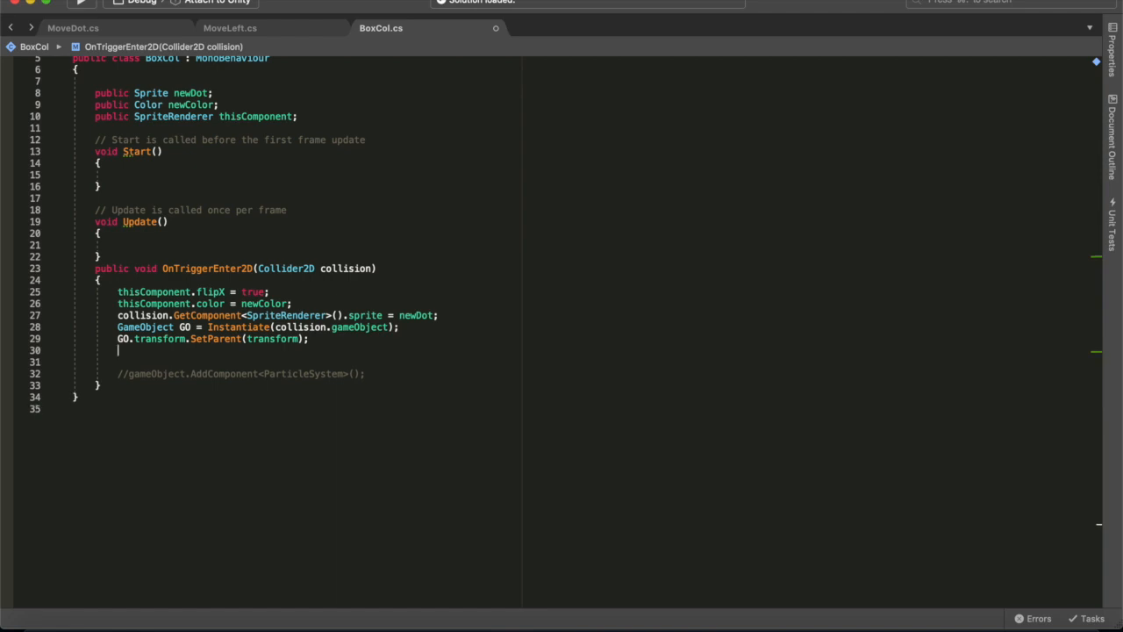
text(De)
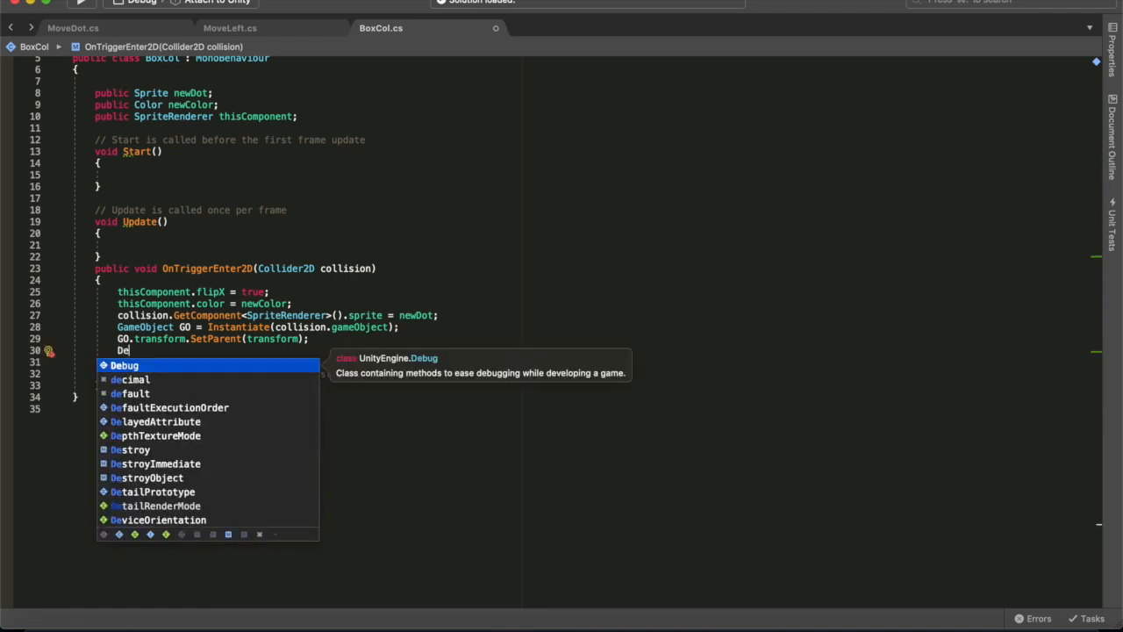
Finish typing Destroy on the new line for the clone
text(stro)
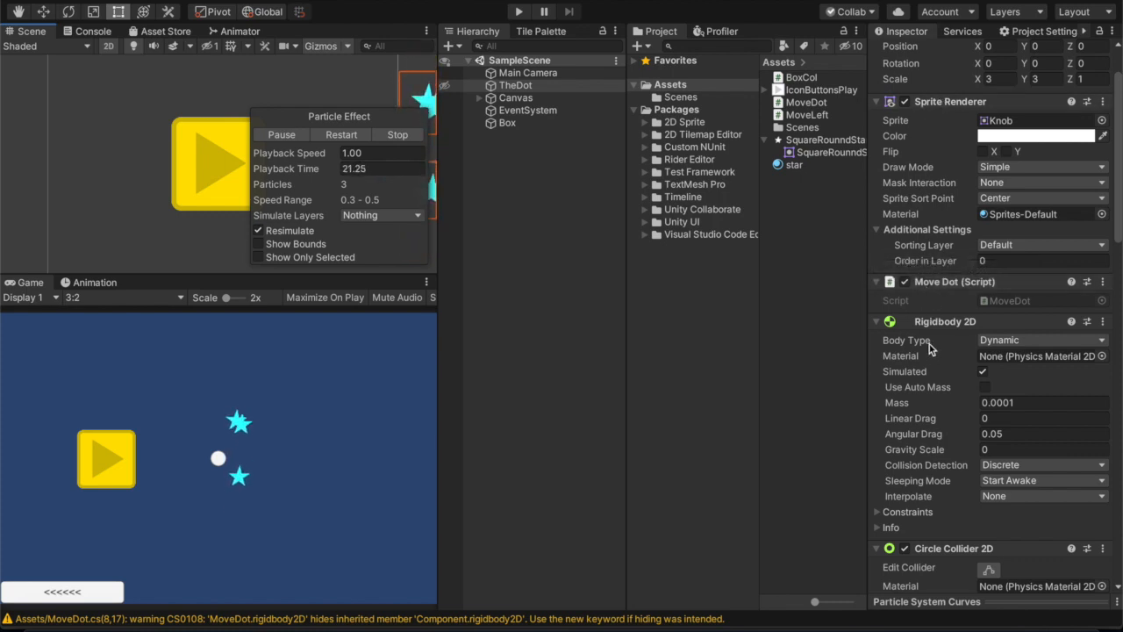
Destroy the clone's SpriteRenderer, MoveDot and Rigidbody2D components in BoxCol.cs, then run the game
scroll(down, 3)
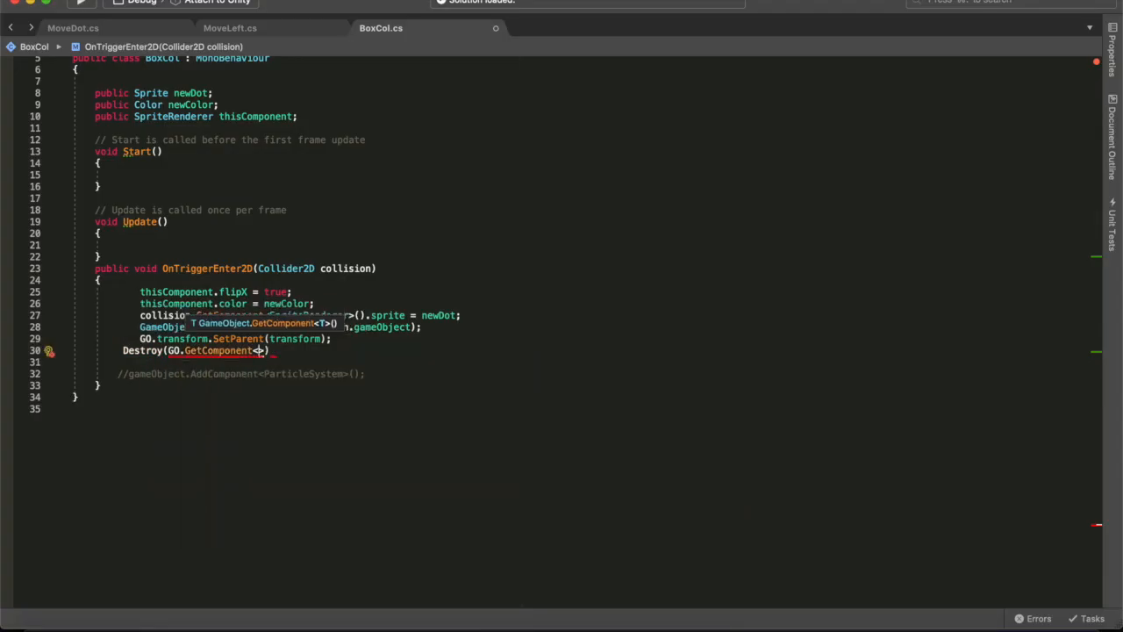
text(De)
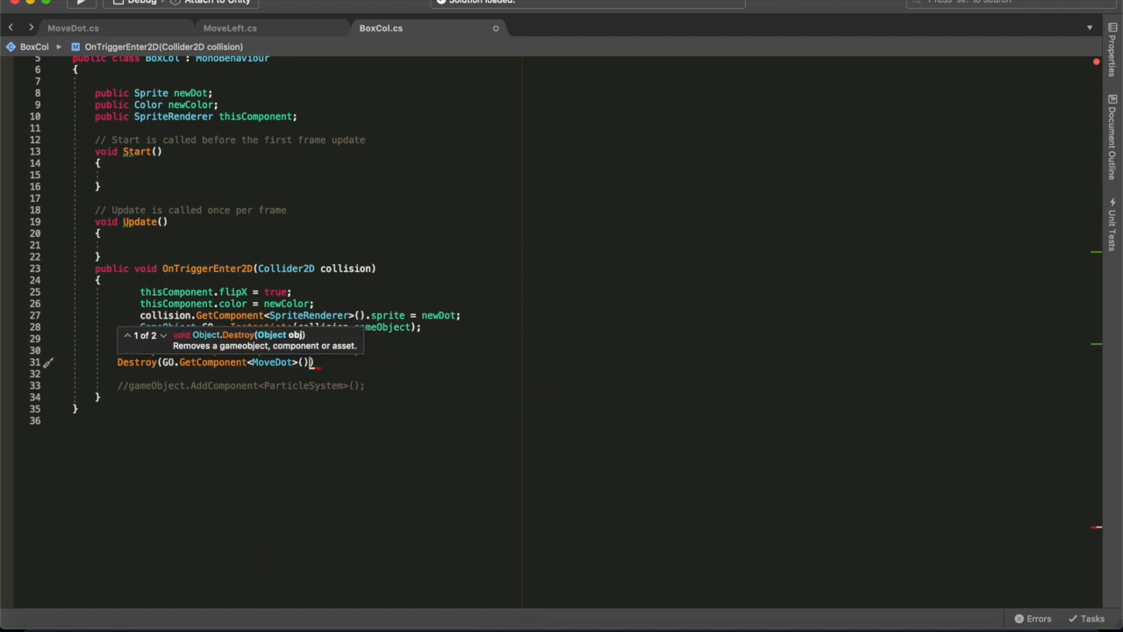
text(Destroy(GO.)
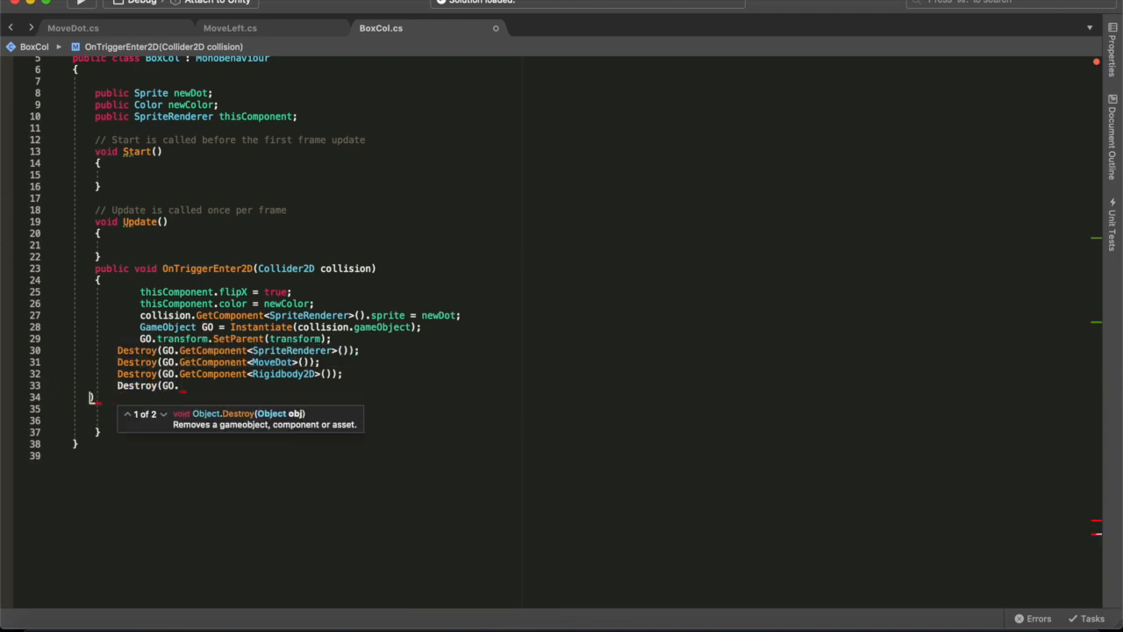
text(i)
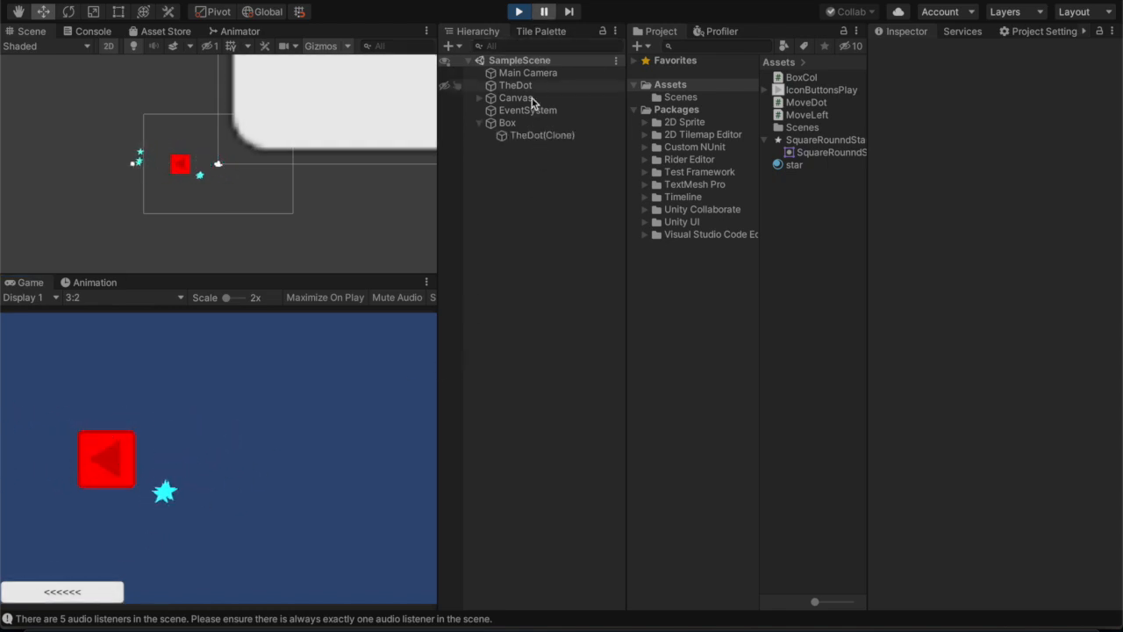
Compare TheDot(Clone) under Box with the original TheDot, then stop play mode
click(491, 123)
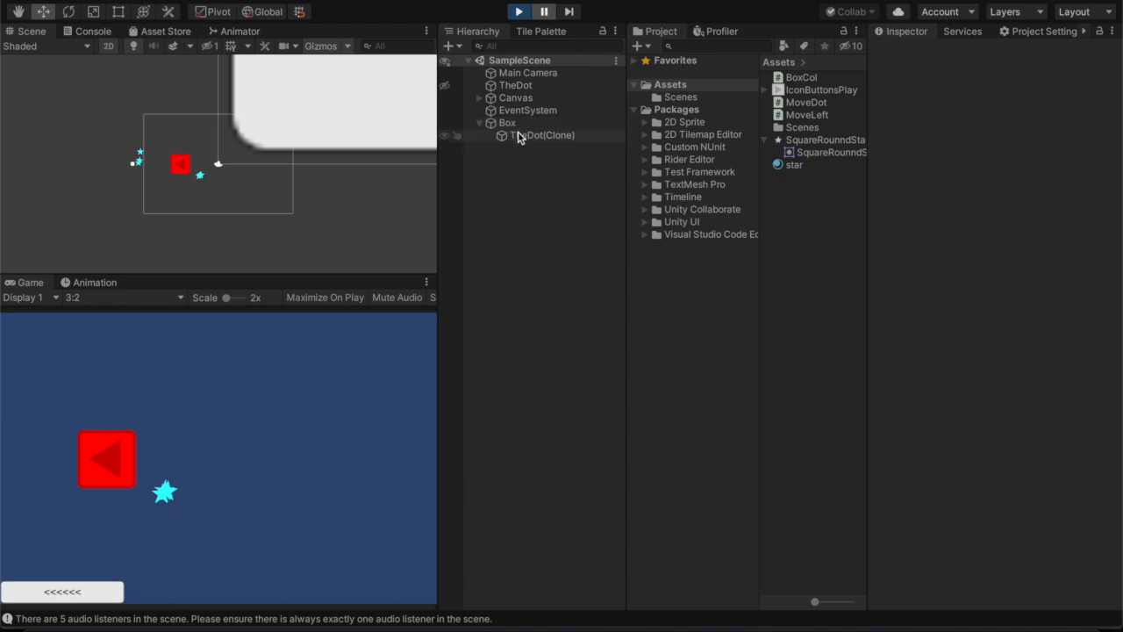
click(541, 134)
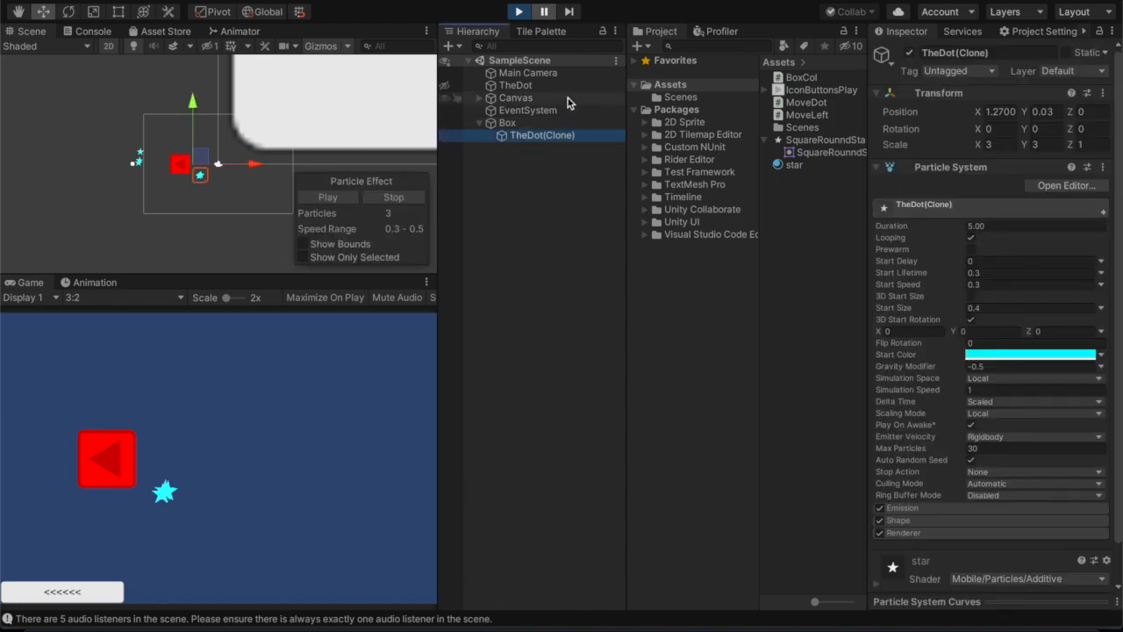
click(516, 85)
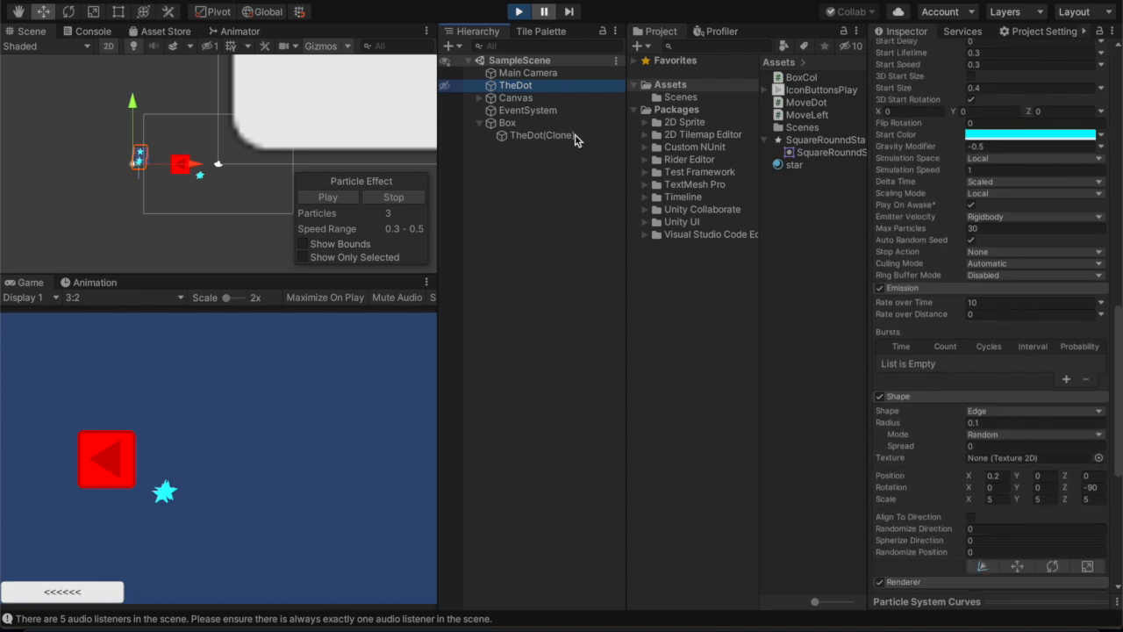
click(542, 135)
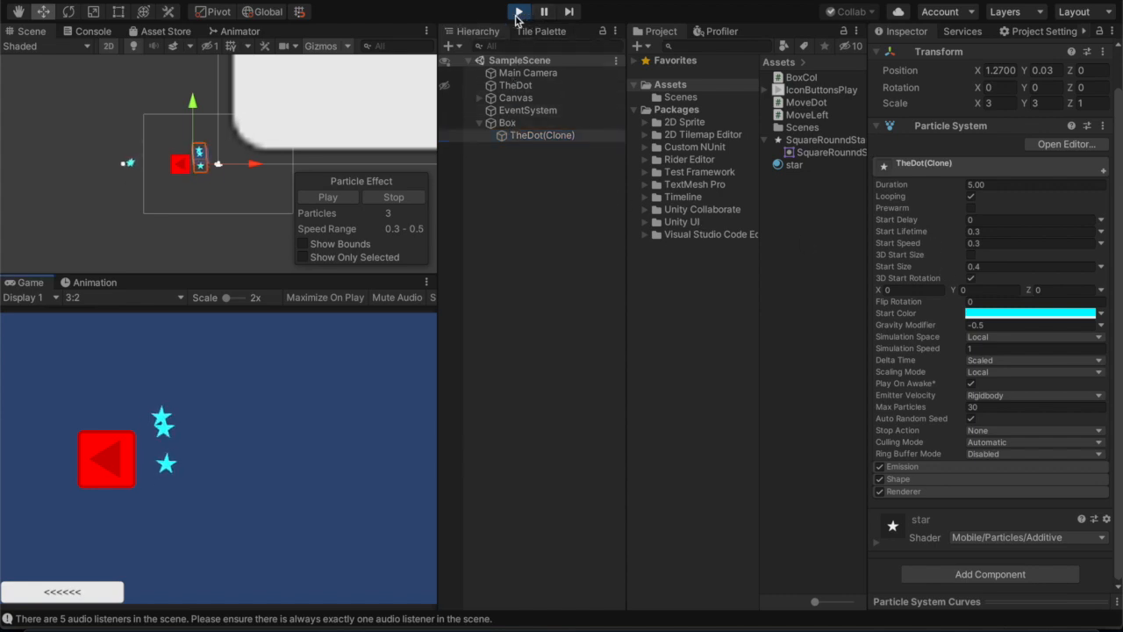
click(544, 11)
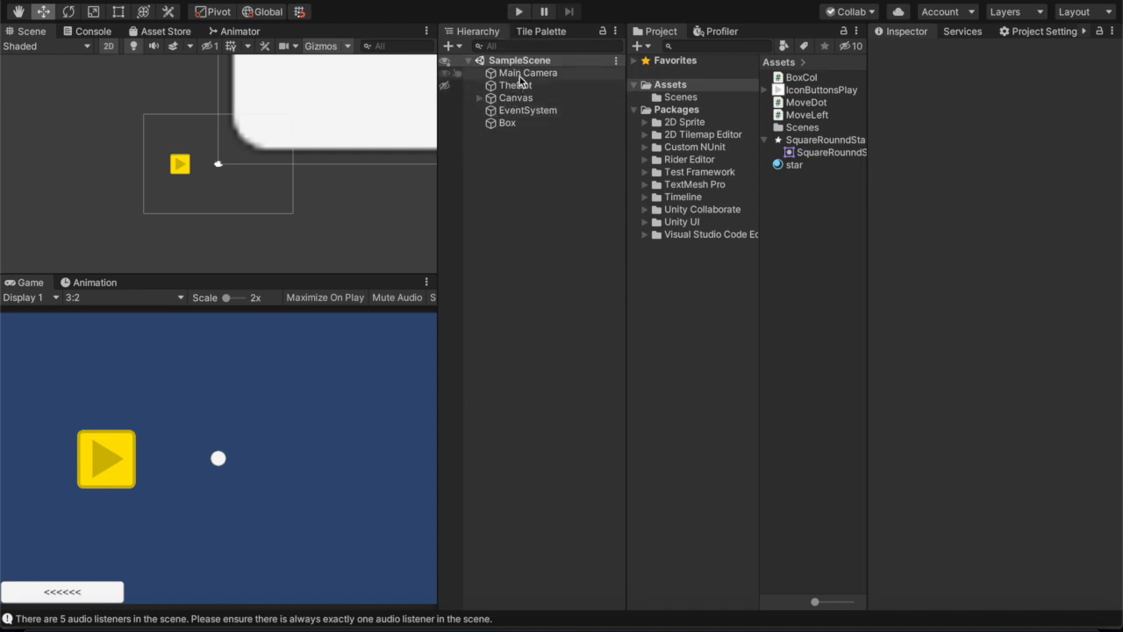
Nest Main Camera under TheDot and duplicate Box into Box (1)
click(528, 72)
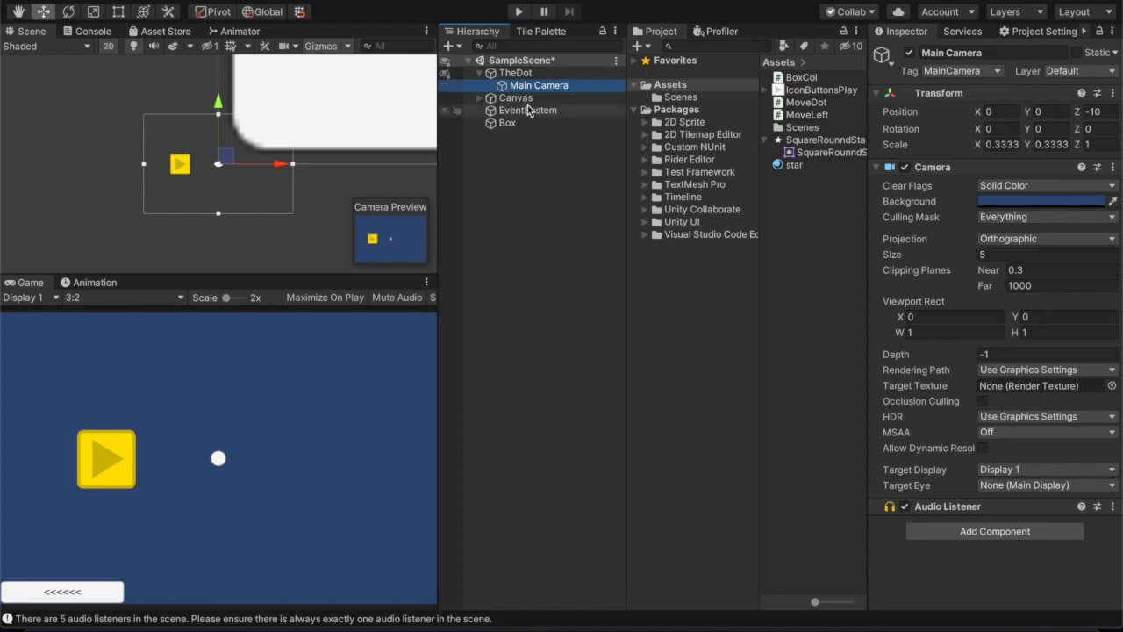
right_click(507, 123)
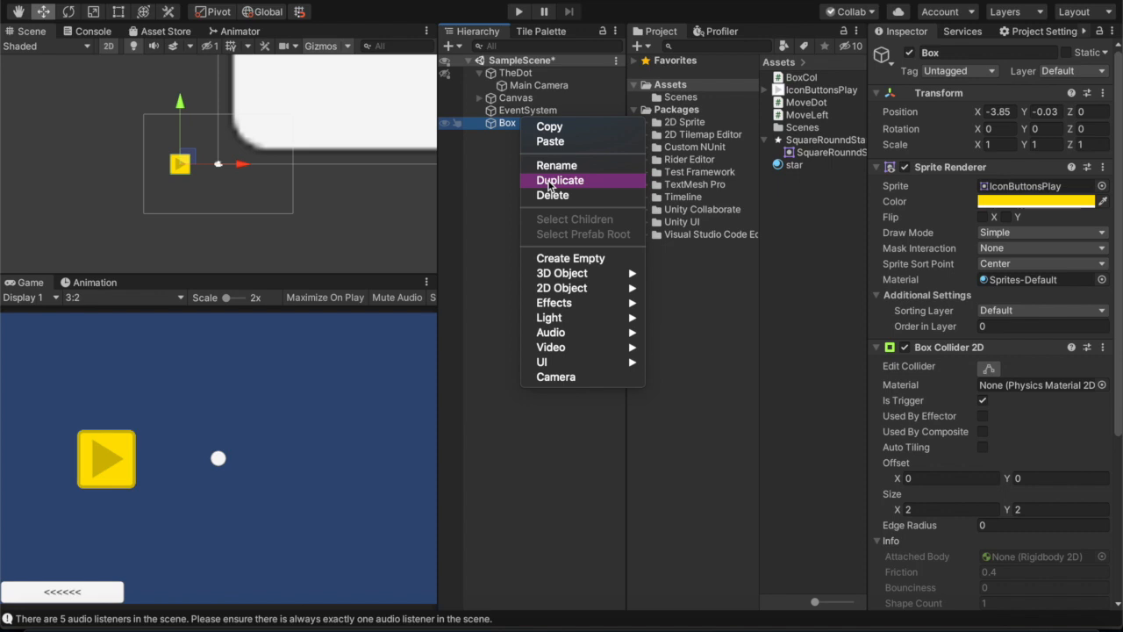
click(559, 179)
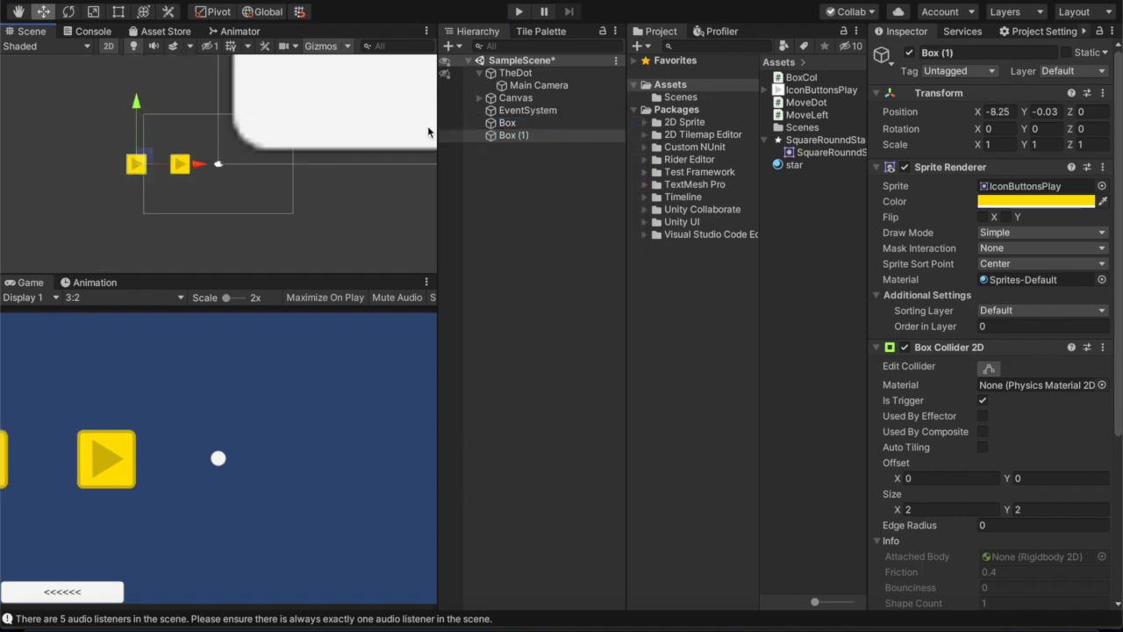
Duplicate Box and Box (1) together to create Box (2) and Box (3)
click(507, 123)
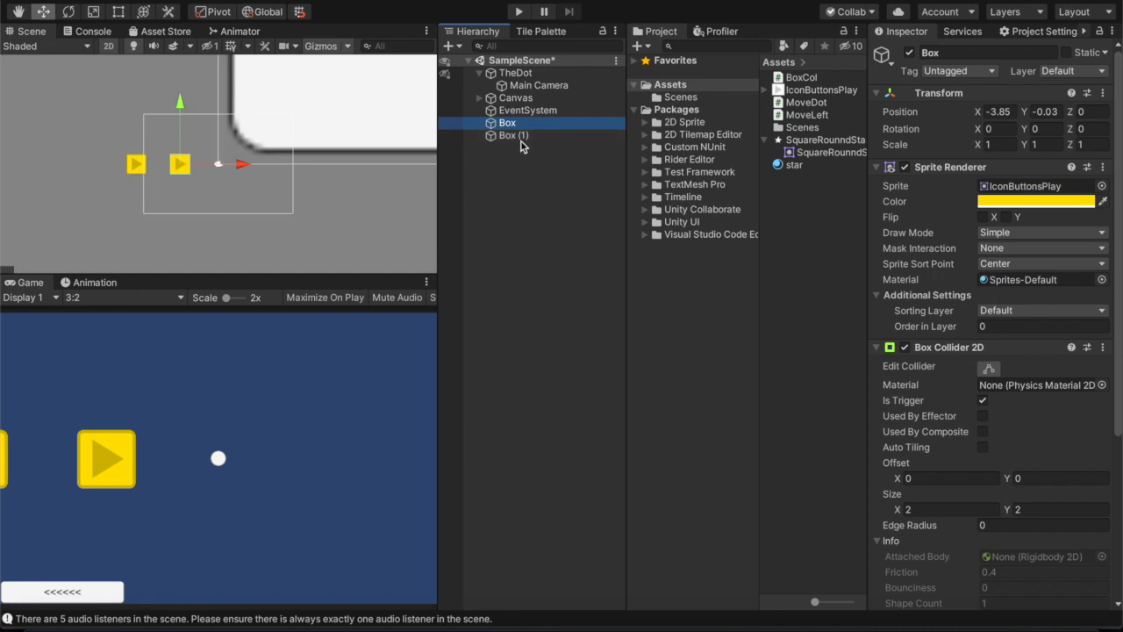
right_click(513, 135)
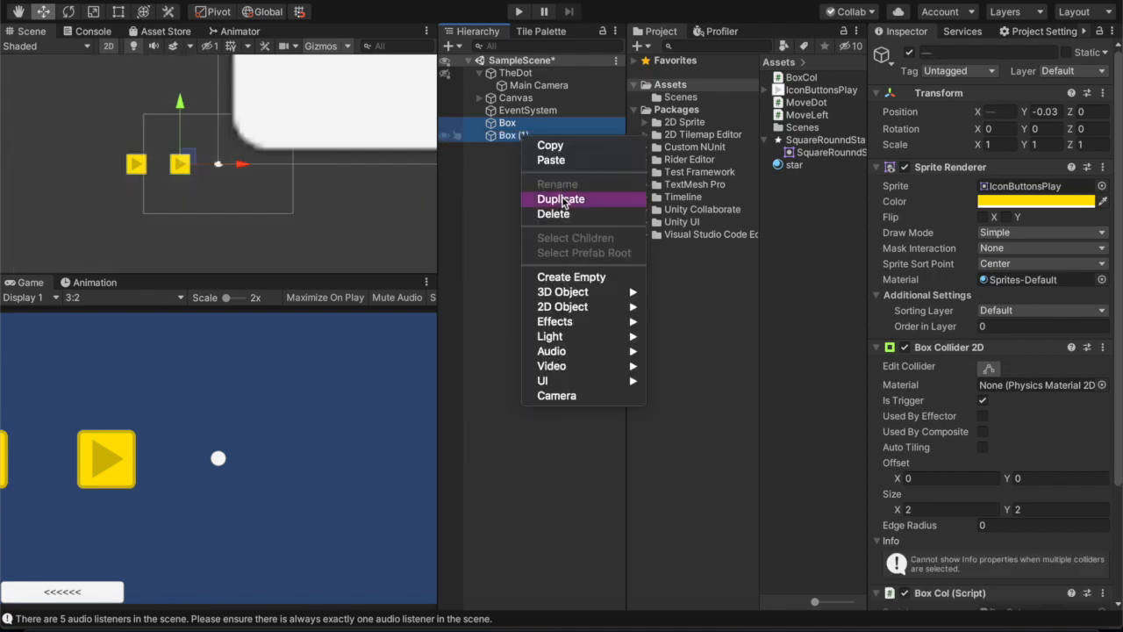
click(561, 199)
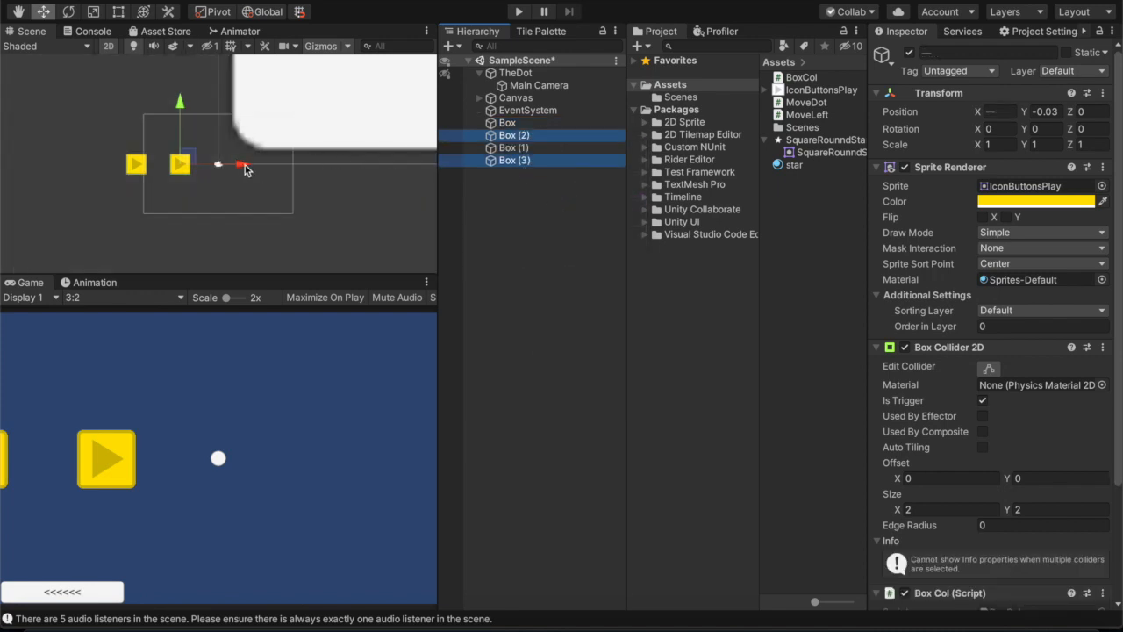